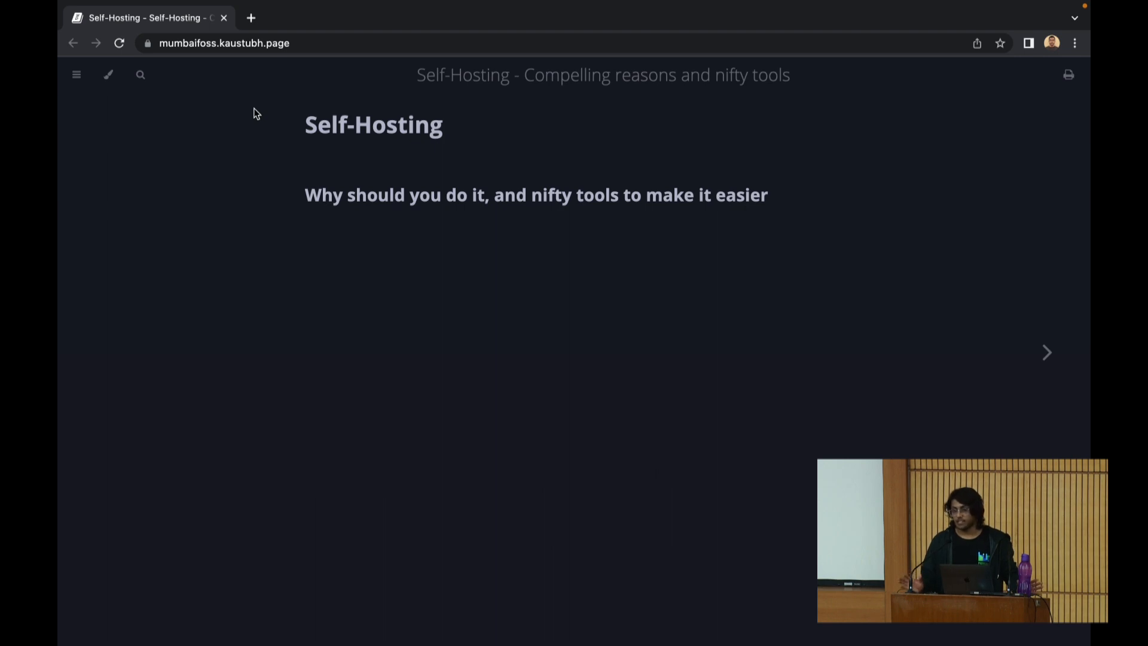
Advance from the Self-Hosting title page to the About me chapter page.
{"action": "left_click", "coordinate": [1046, 351]}
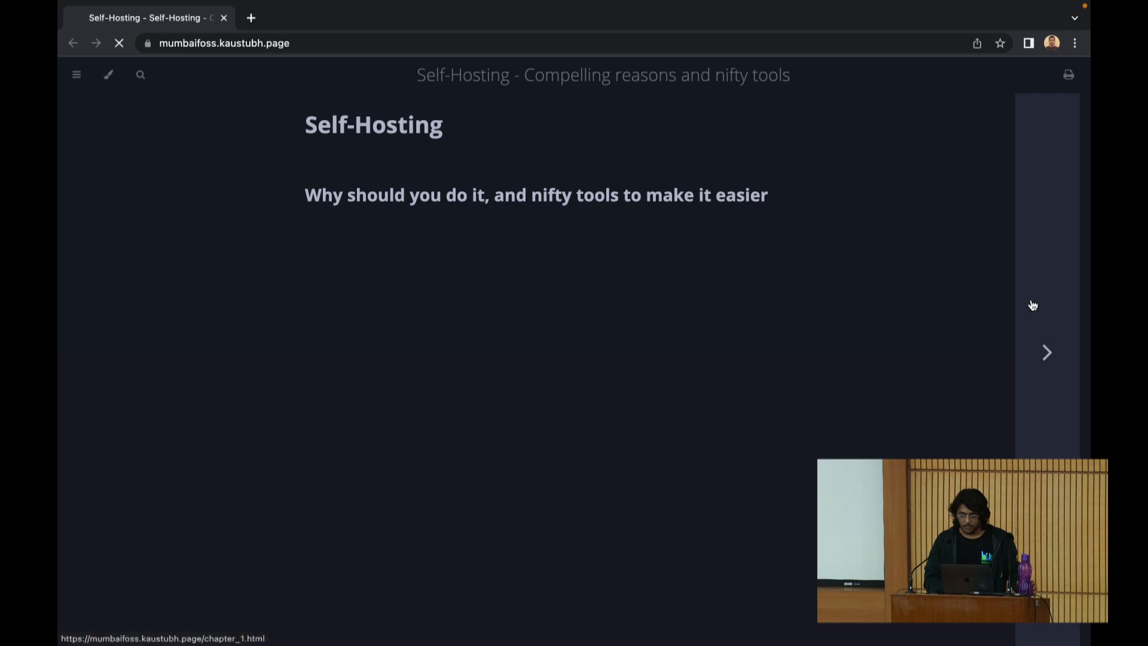
{"action": "left_click", "coordinate": [1046, 351]}
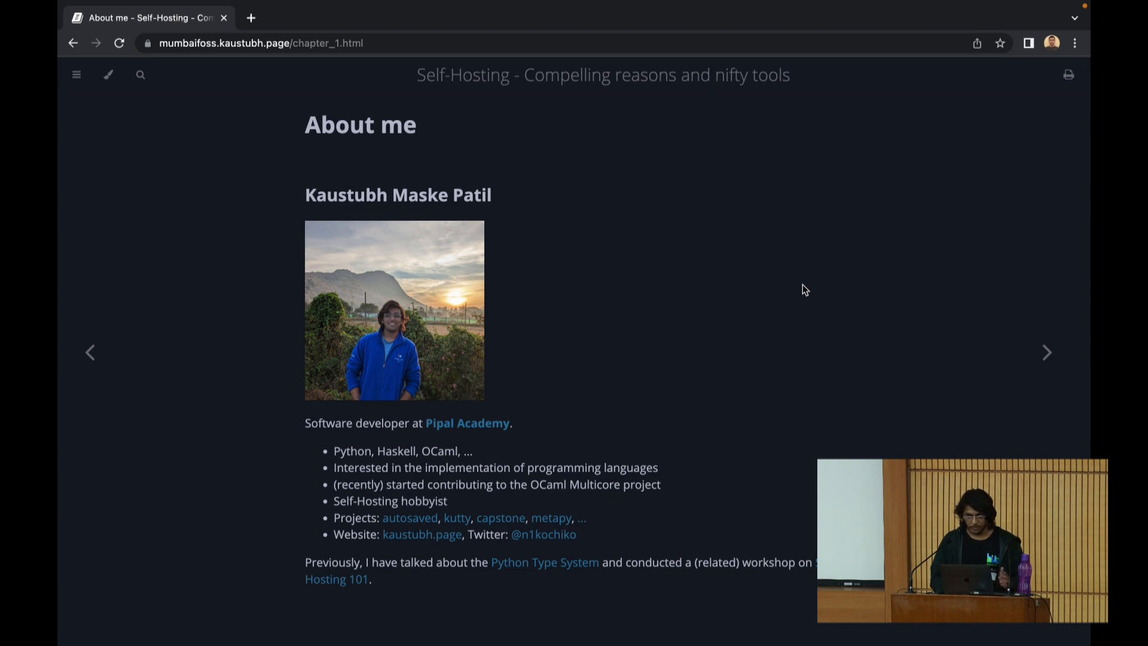
Advance from About me to the Talk outcomes chapter page.
{"action": "left_click", "coordinate": [1047, 351]}
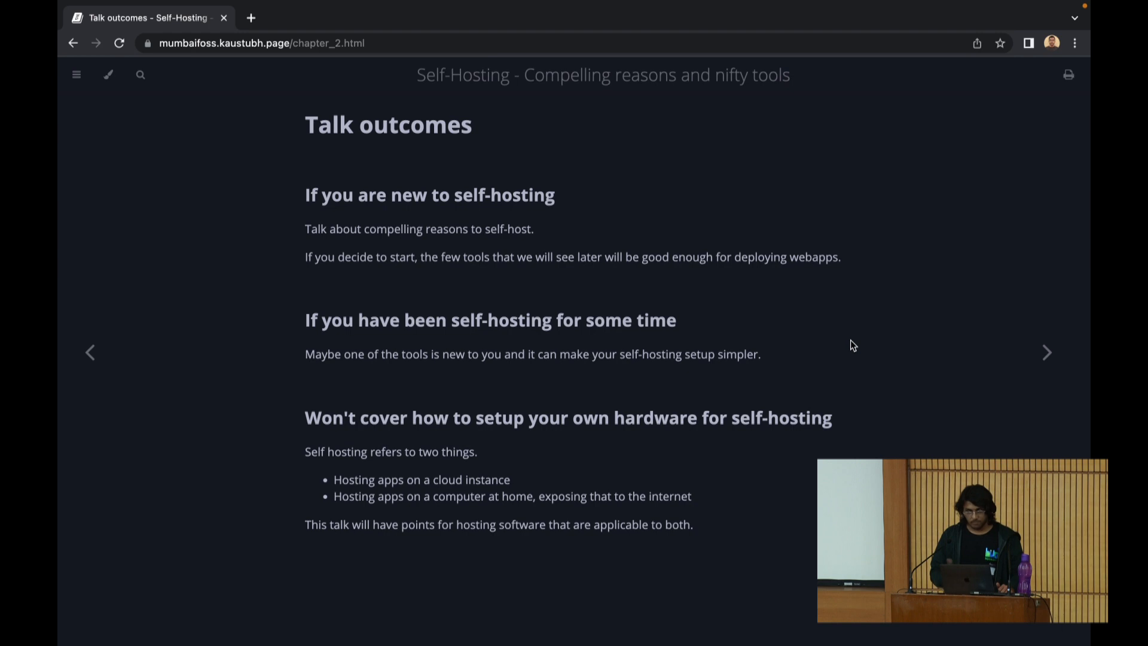
{"action": "mouse_move", "coordinate": [772, 333]}
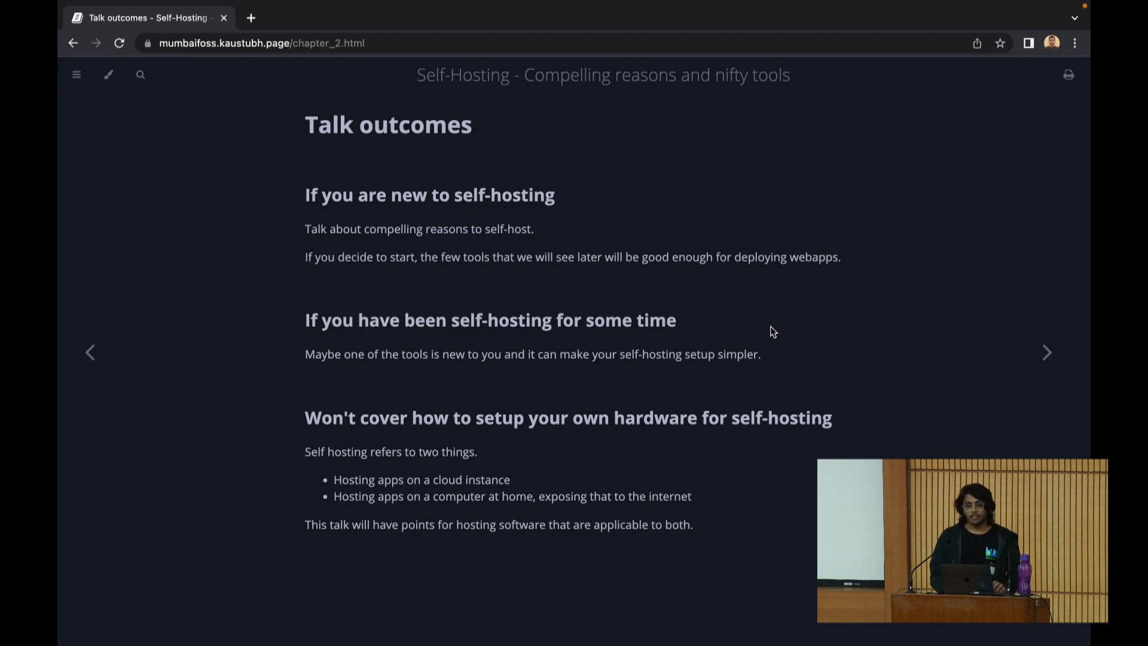
{"action": "mouse_move", "coordinate": [637, 439]}
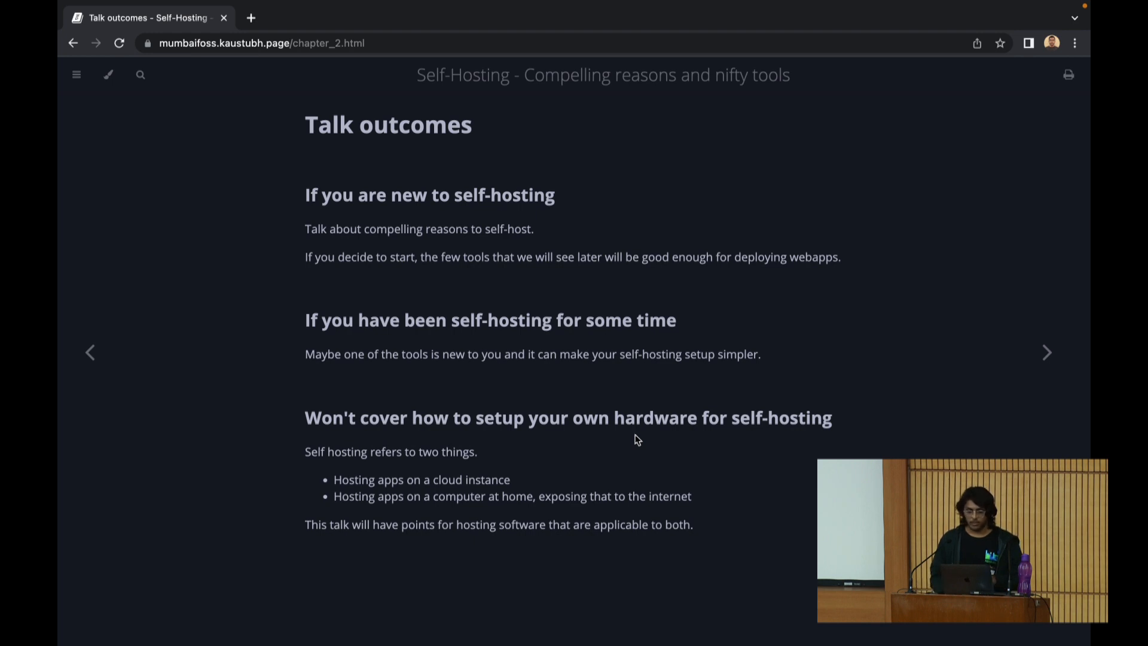
{"action": "mouse_move", "coordinate": [719, 447]}
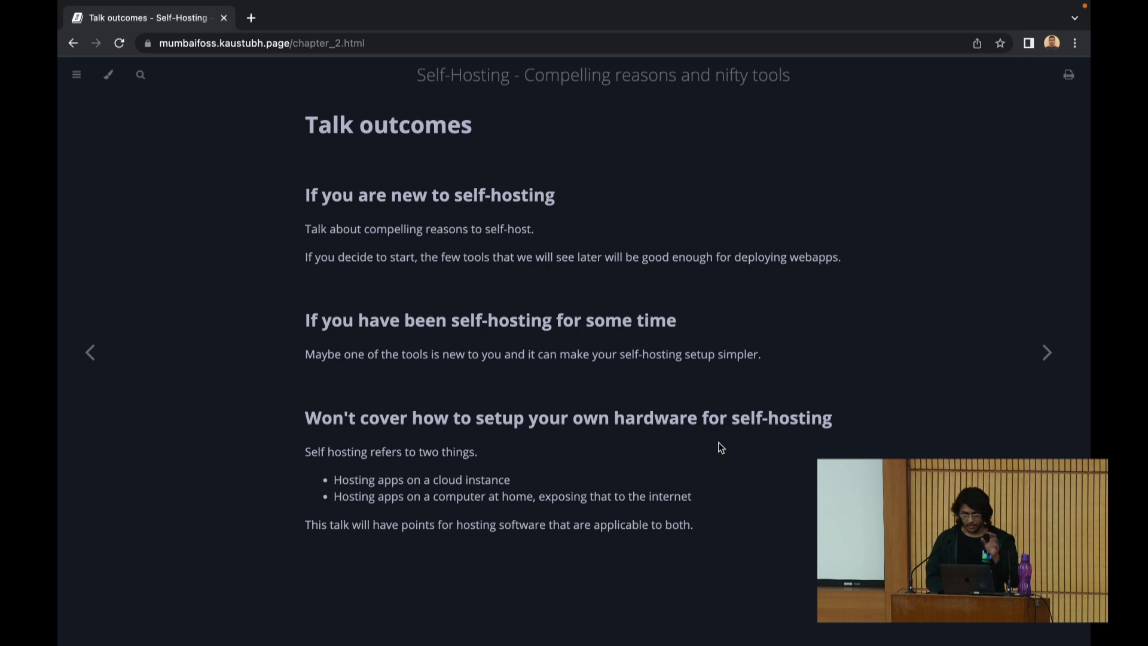
{"action": "mouse_move", "coordinate": [1047, 351]}
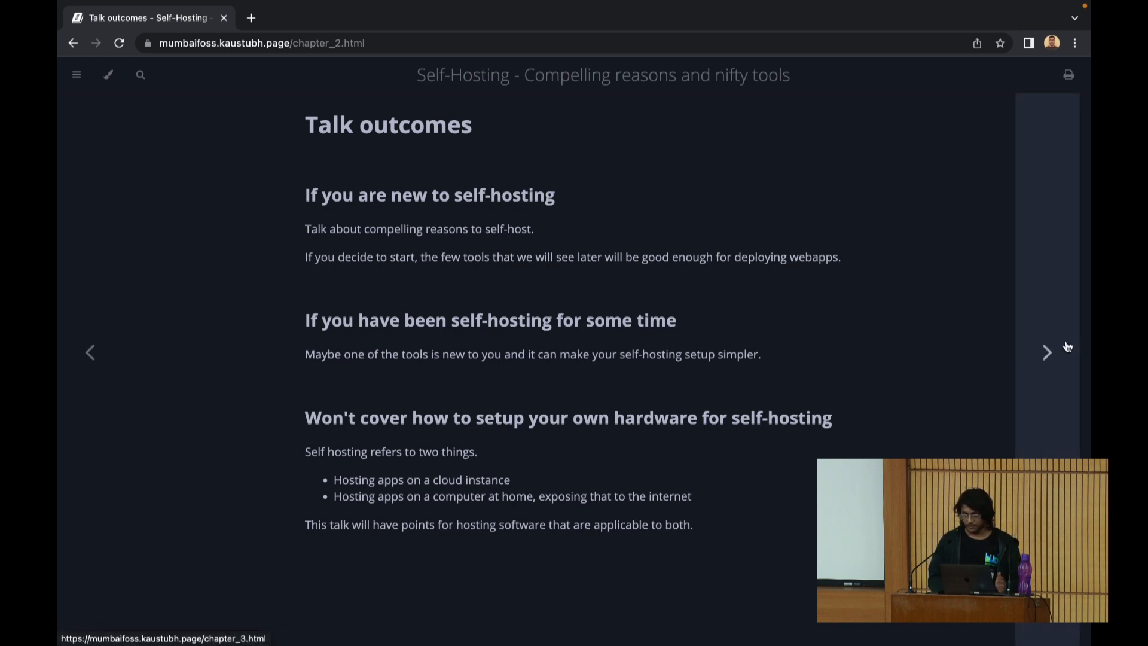
Go to the Why should you self-host? chapter and scroll into its benefits list.
{"action": "left_click", "coordinate": [1046, 351]}
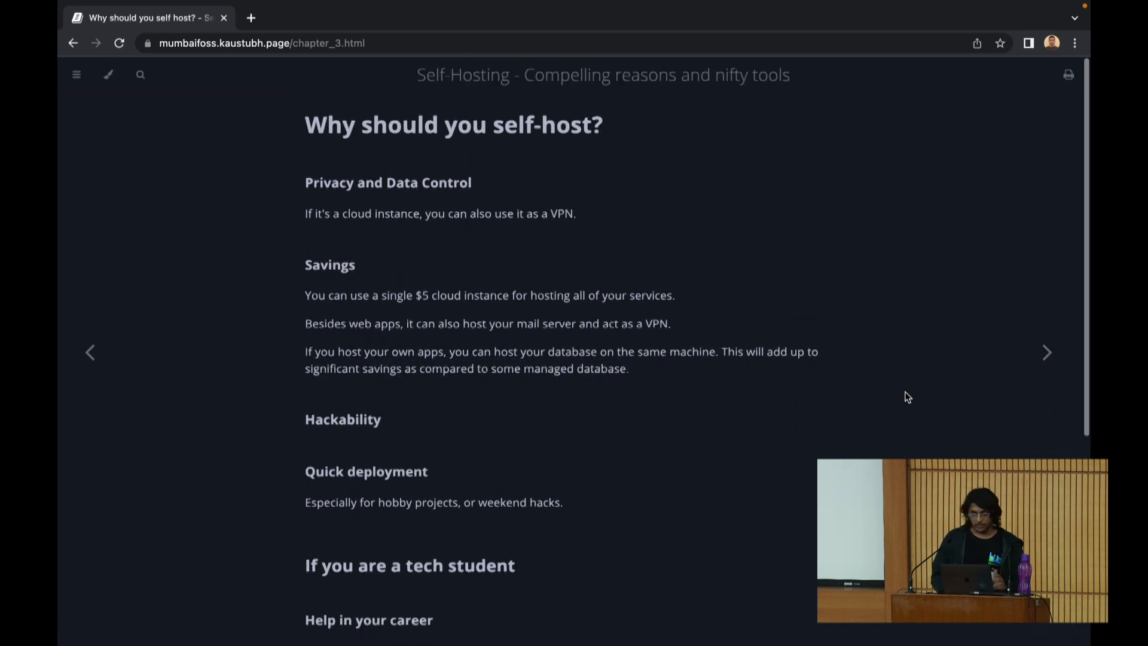
{"action": "scroll", "scroll_direction": "down", "scroll_amount": 3}
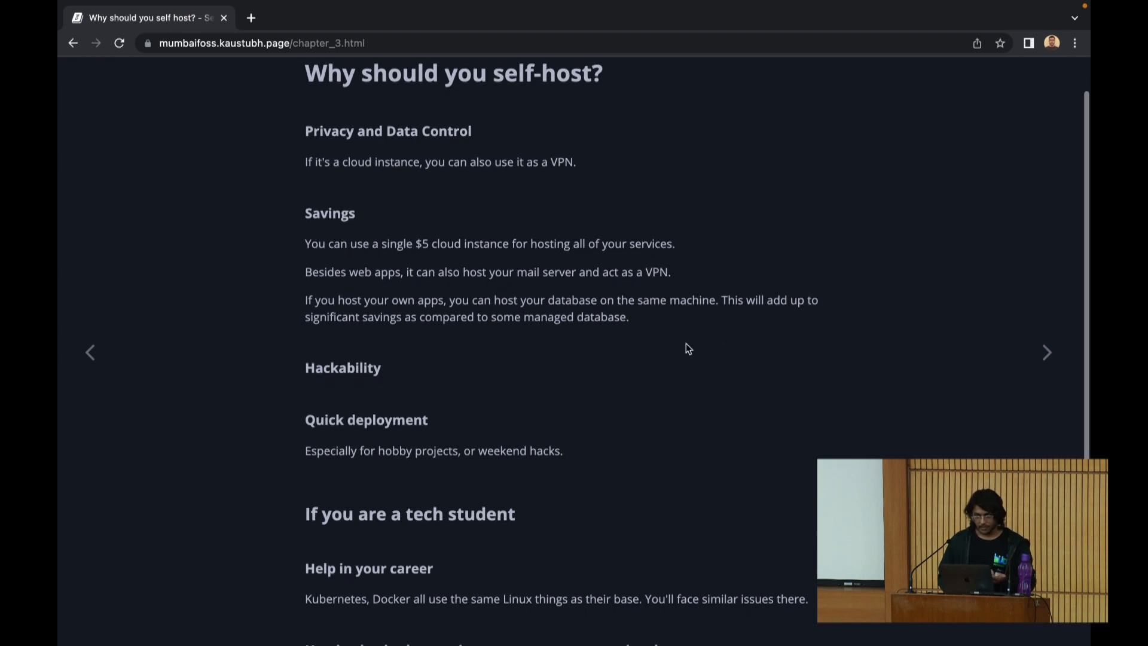
Scroll the self-host page down to the If you are a tech student section.
{"action": "scroll", "scroll_direction": "down", "scroll_amount": 3}
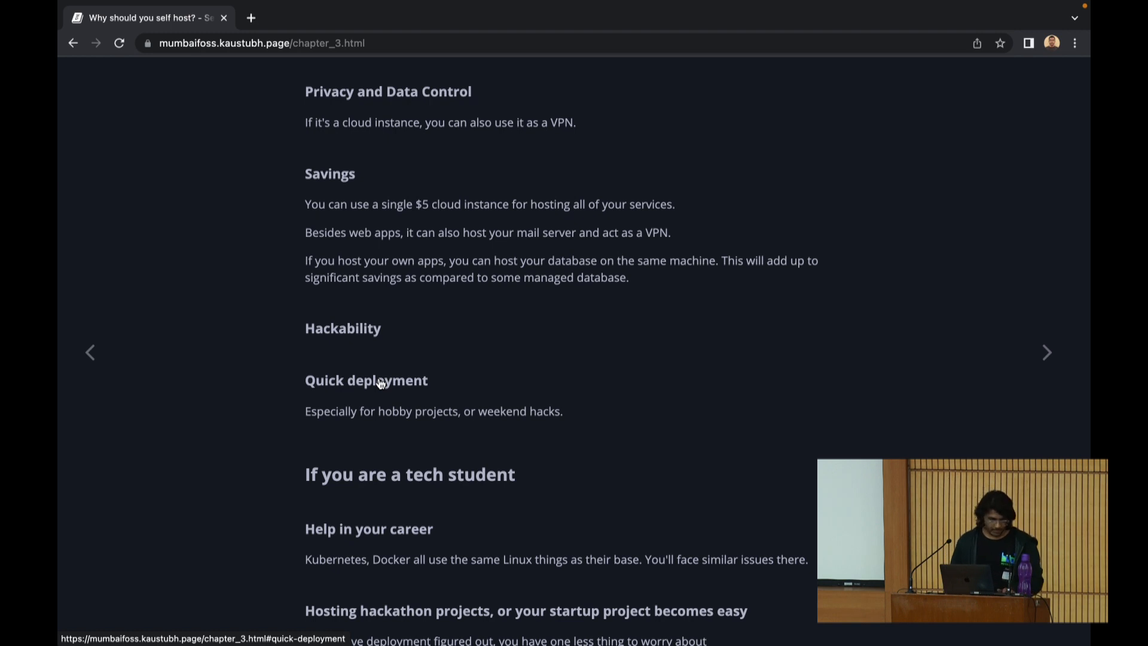
{"action": "mouse_move", "coordinate": [399, 342]}
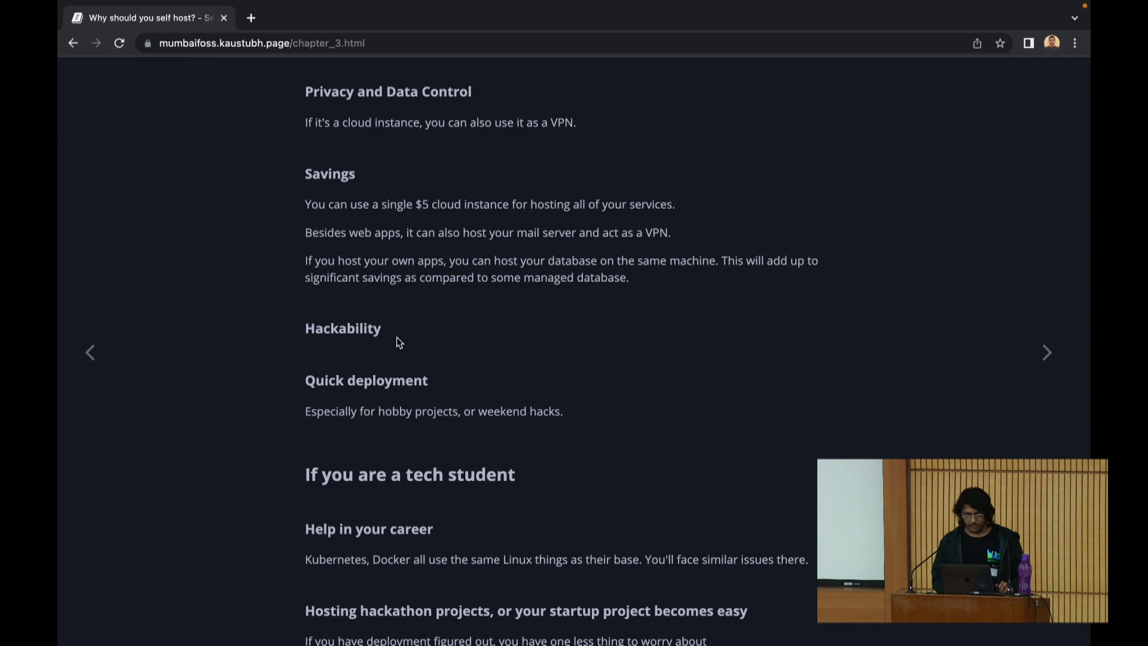
{"action": "scroll", "scroll_direction": "down", "scroll_amount": 3}
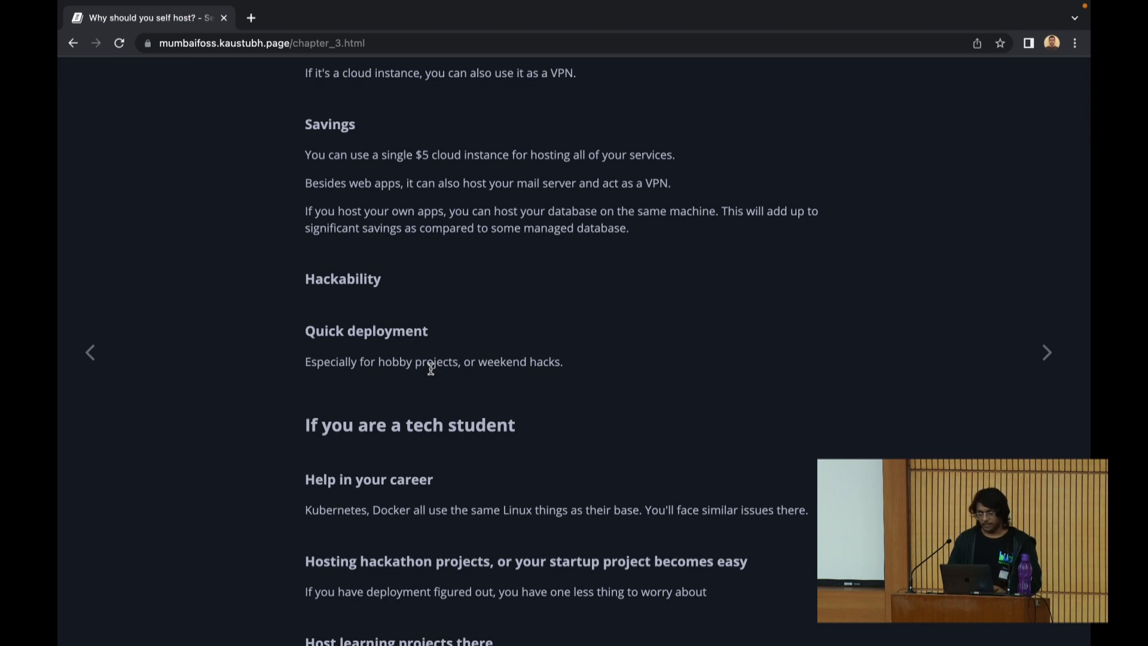
{"action": "scroll", "scroll_direction": "down", "scroll_amount": 3}
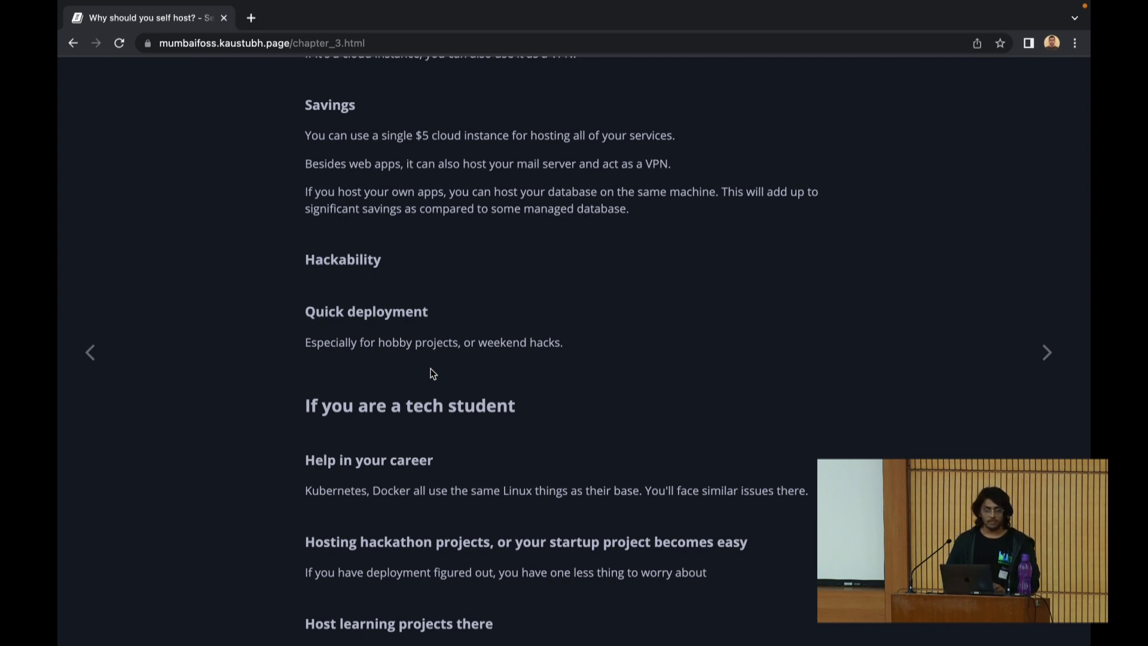
{"action": "scroll", "scroll_direction": "down", "scroll_amount": 3}
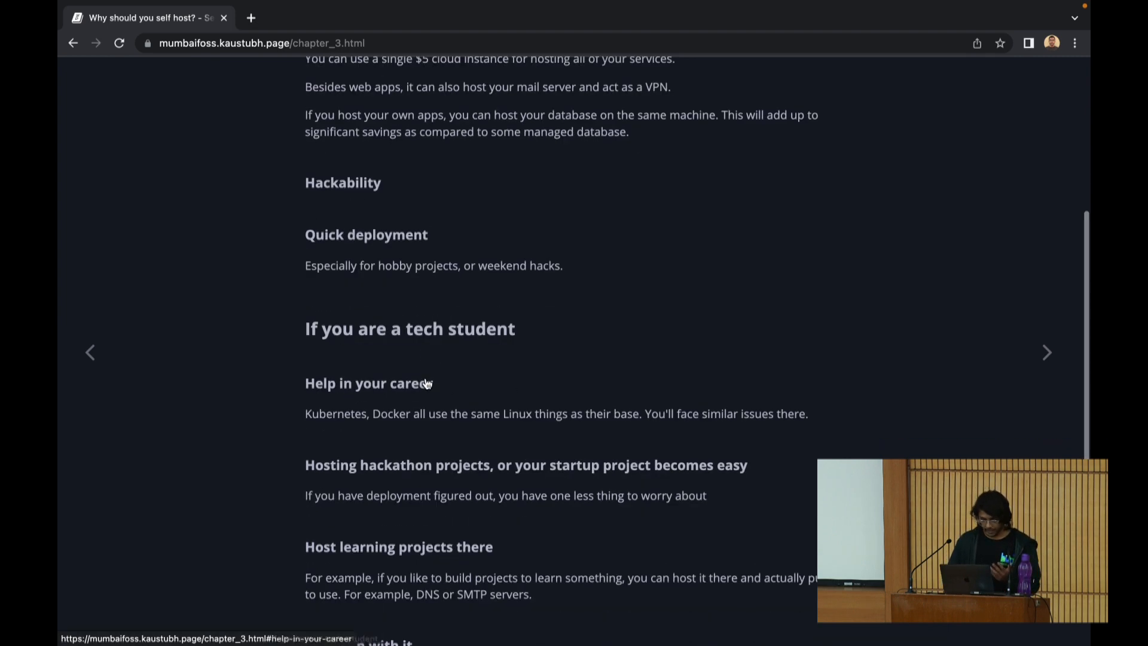
Scroll down to reveal the Have fun with it reasons: bots, game servers, websites.
{"action": "scroll", "scroll_direction": "down", "scroll_amount": 3}
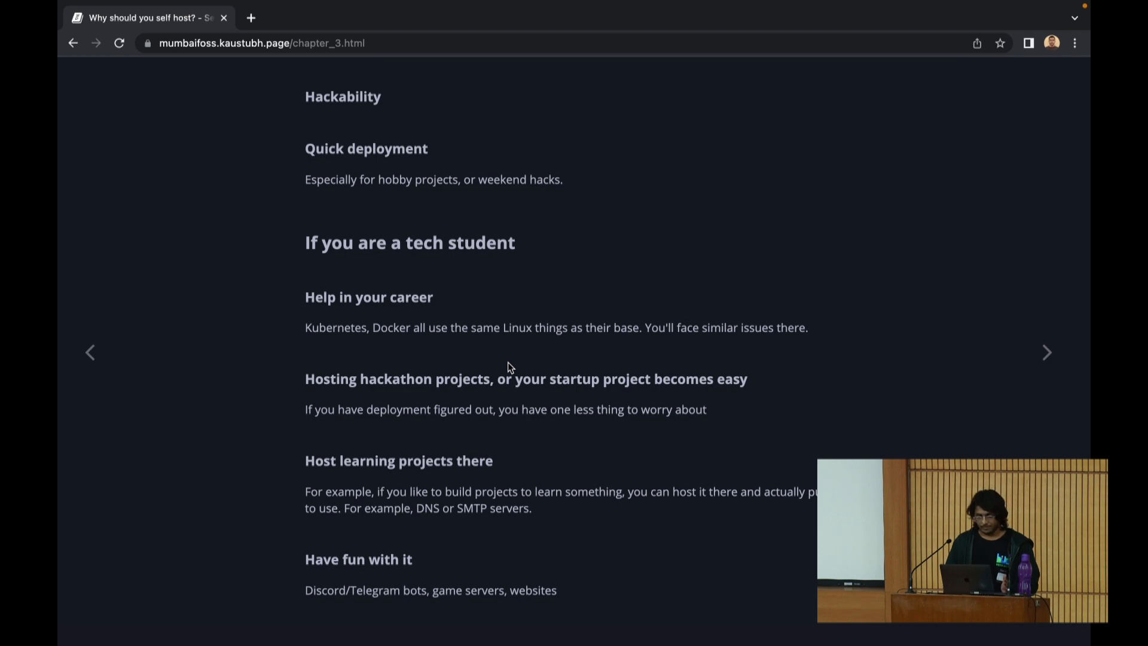
{"action": "mouse_move", "coordinate": [493, 396]}
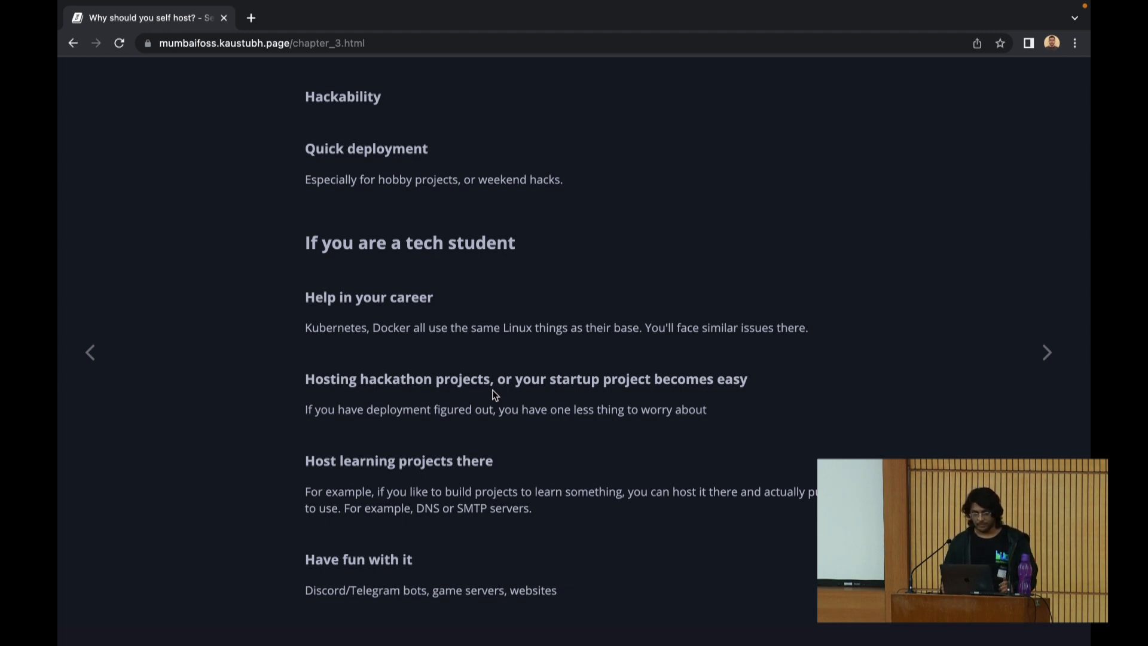
{"action": "mouse_move", "coordinate": [451, 476]}
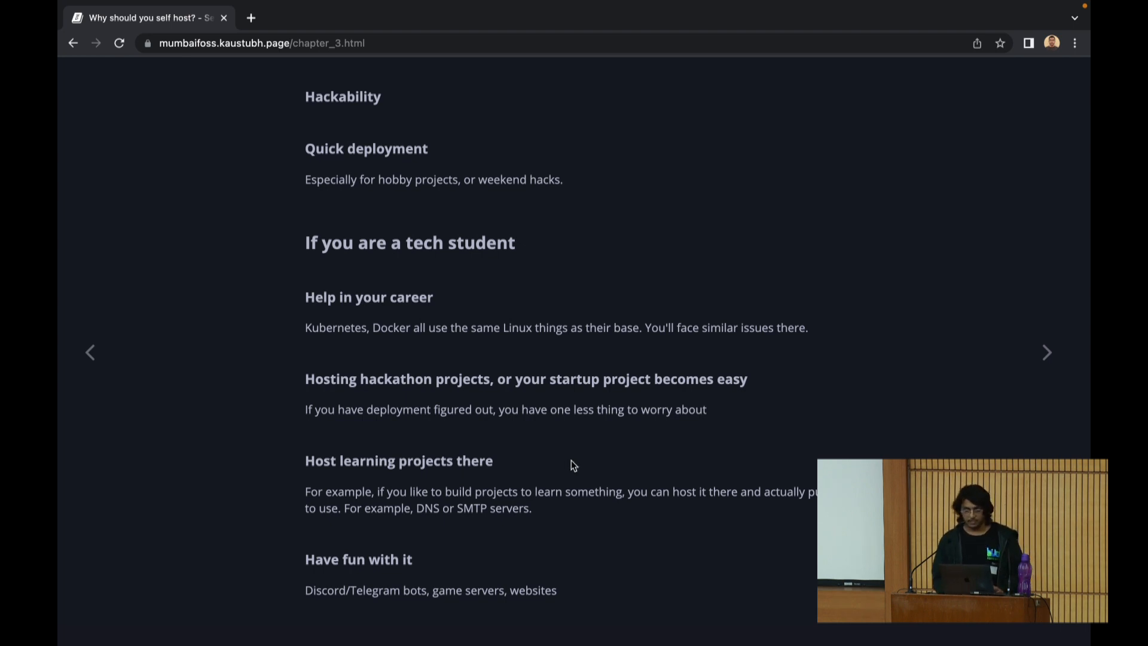
{"action": "mouse_move", "coordinate": [791, 389]}
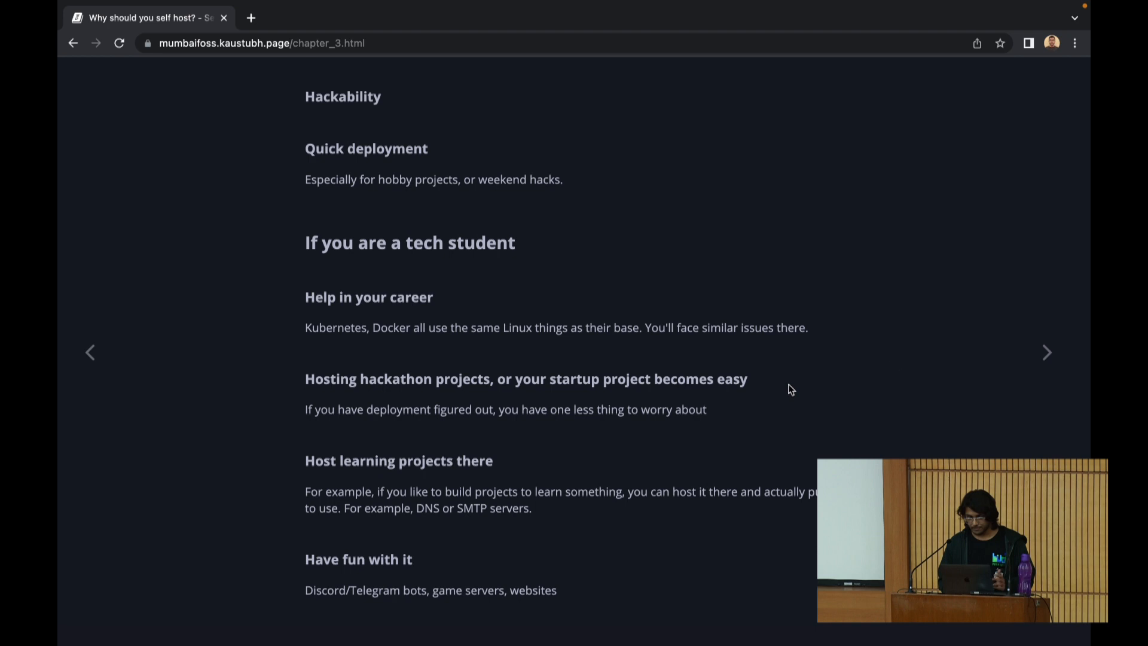
Go to the Tools to make life easy slide and zoom the browser in to 150%.
{"action": "left_click", "coordinate": [1046, 352]}
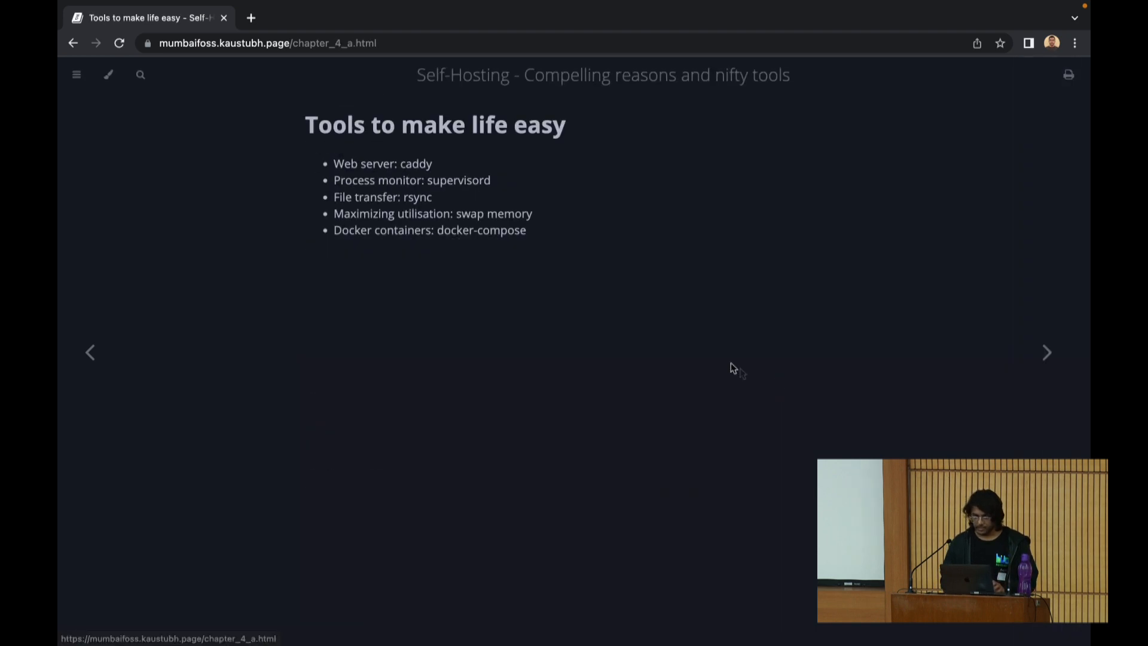
{"action": "mouse_move", "coordinate": [697, 344]}
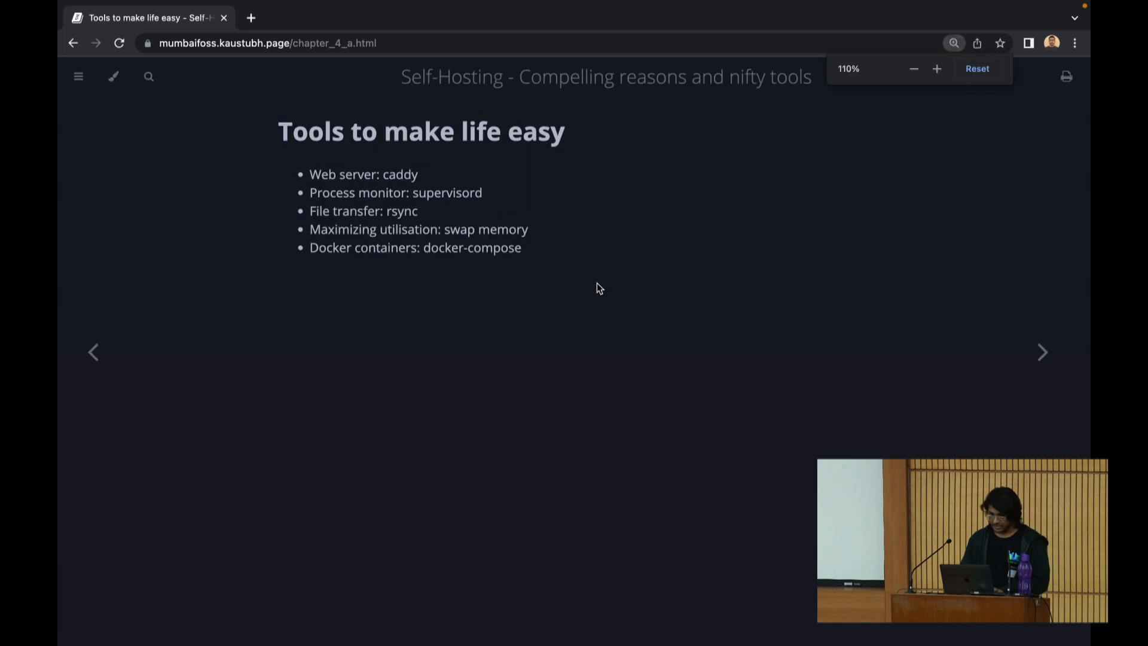
{"action": "left_click", "coordinate": [937, 68]}
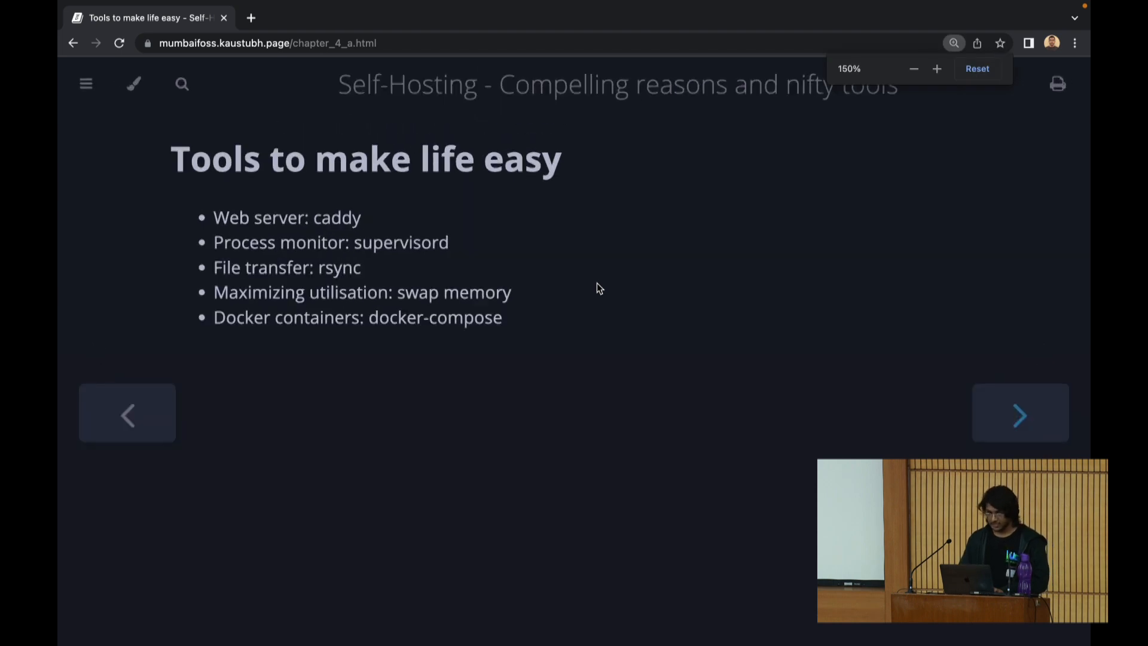
Zoom the browser in once more so the five-tool list reads larger.
{"action": "left_click", "coordinate": [937, 69]}
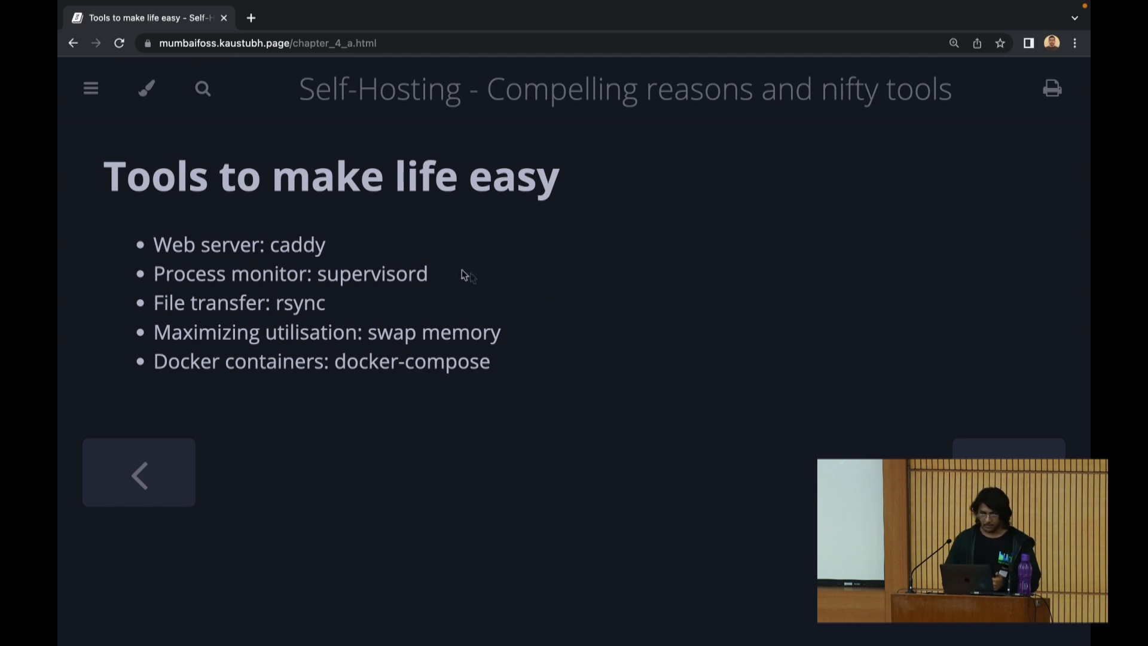
{"action": "mouse_move", "coordinate": [451, 275]}
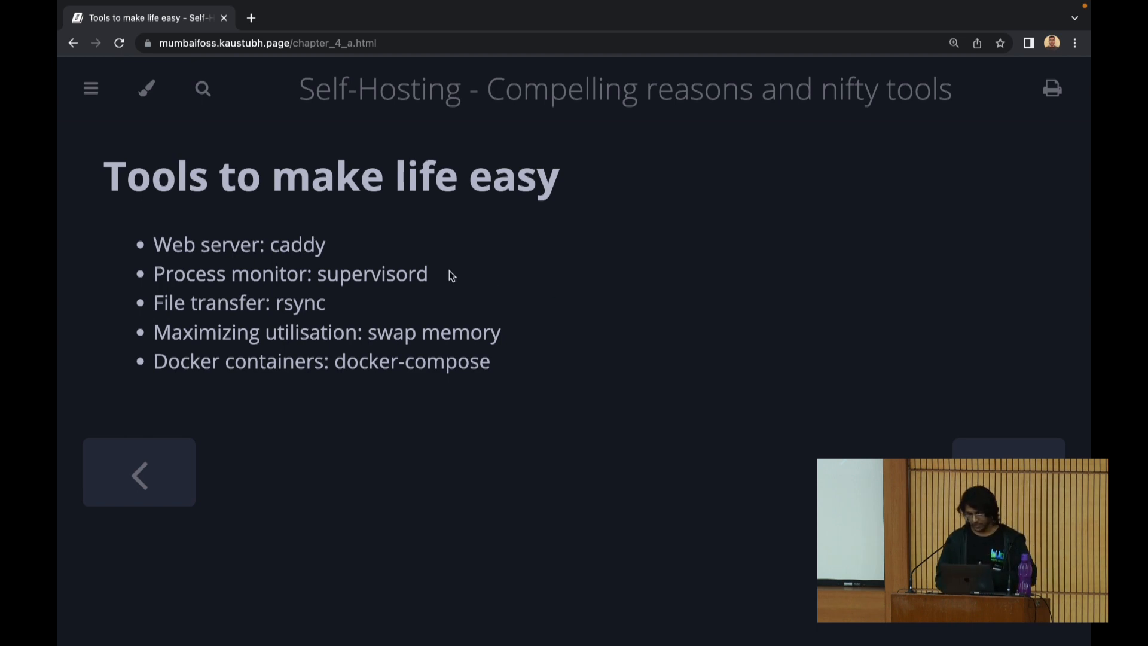
{"action": "mouse_move", "coordinate": [538, 420]}
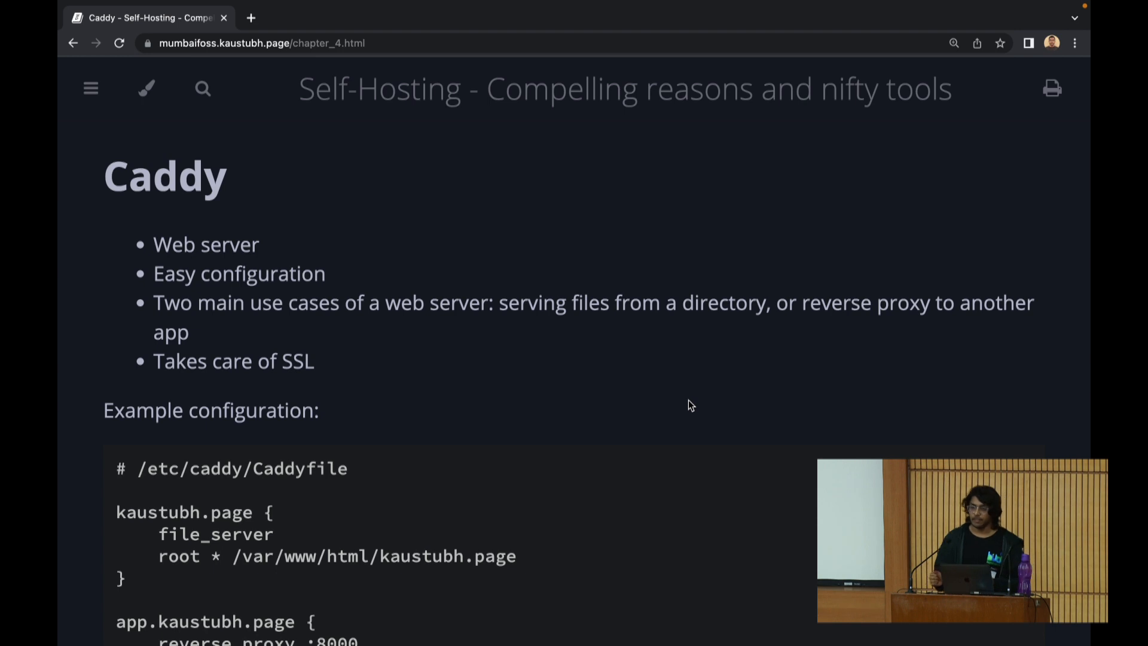
{"action": "mouse_move", "coordinate": [654, 356]}
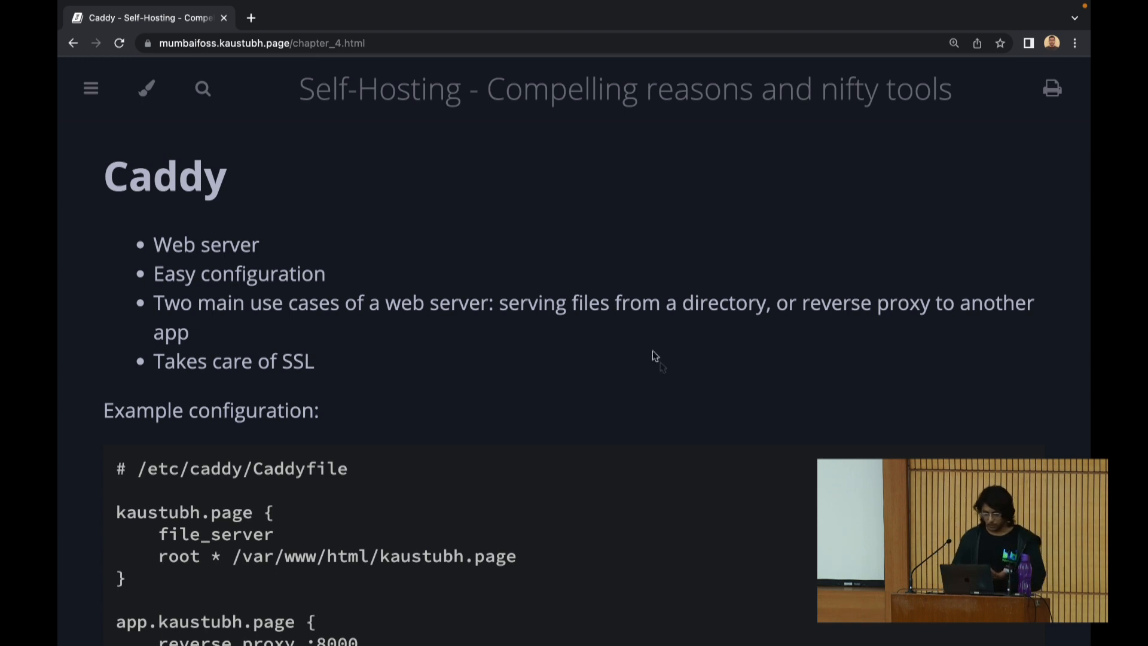
Scroll the Caddy page down to its Example configuration Caddyfile block.
{"action": "scroll", "scroll_direction": "down", "scroll_amount": 3}
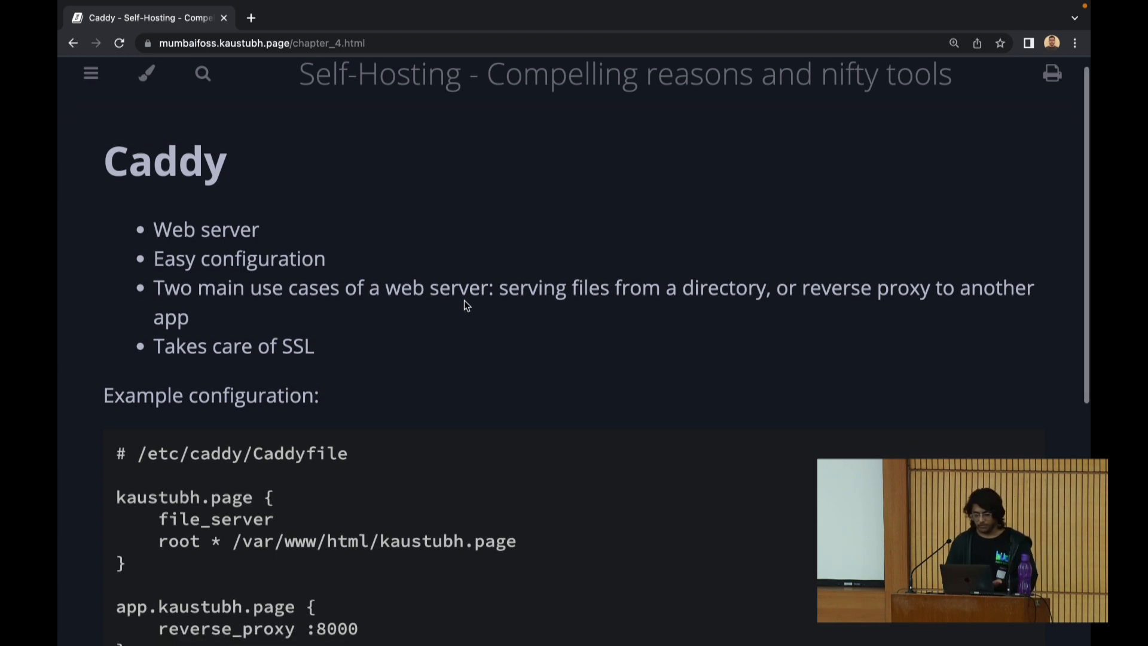
{"action": "mouse_move", "coordinate": [477, 311]}
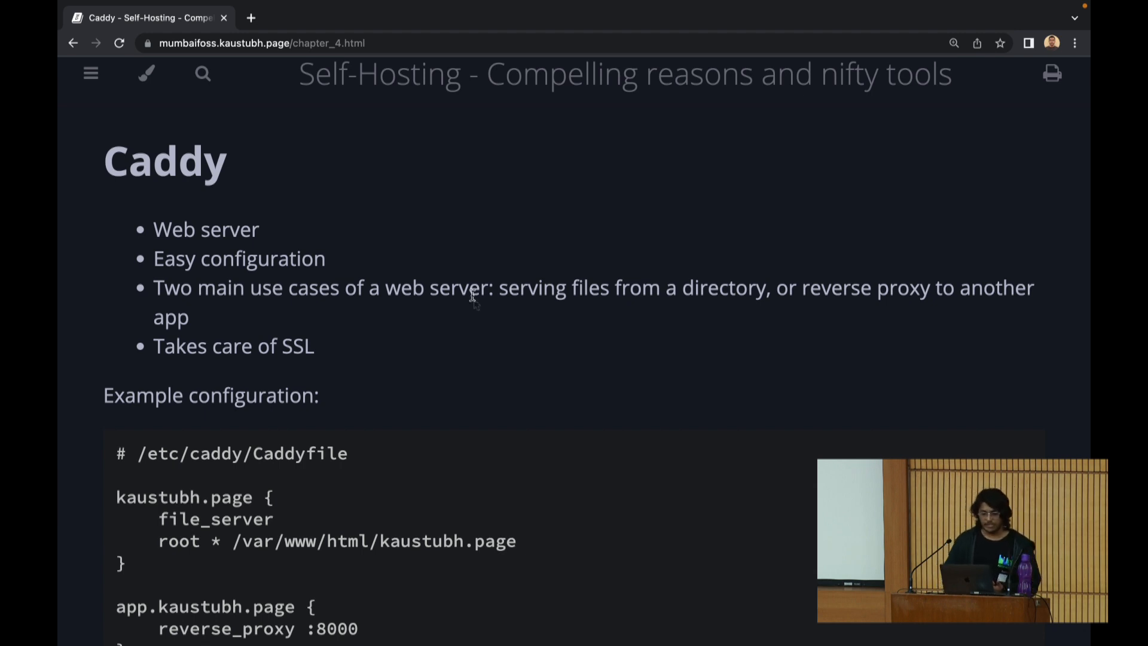
{"action": "mouse_move", "coordinate": [468, 276]}
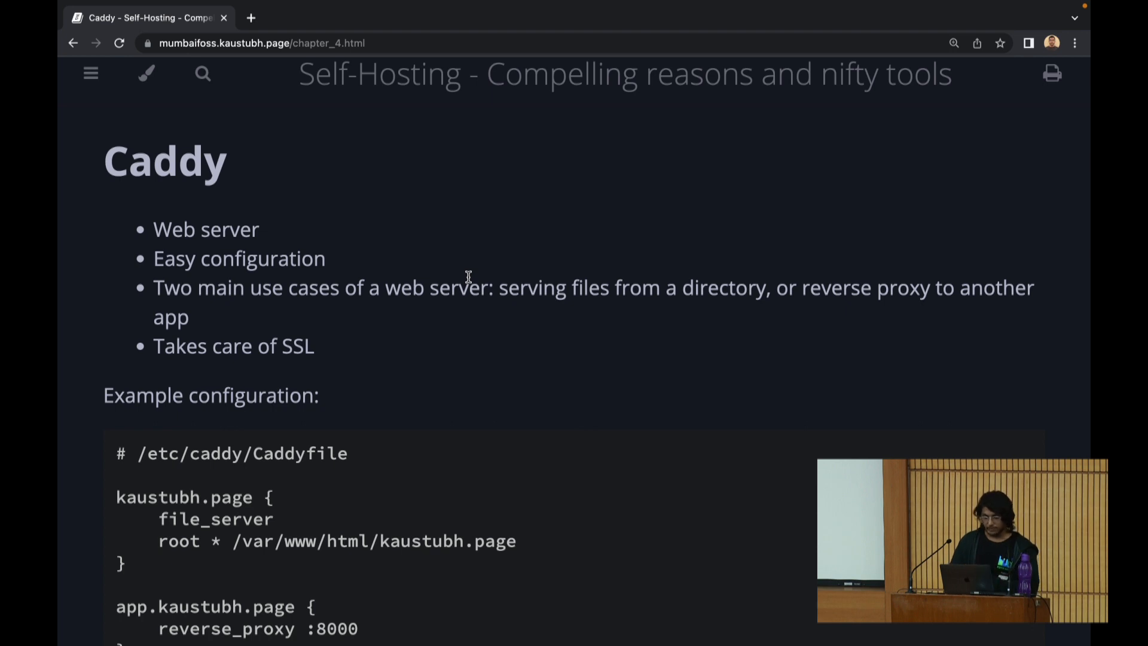
{"action": "scroll", "scroll_direction": "down", "scroll_amount": 3}
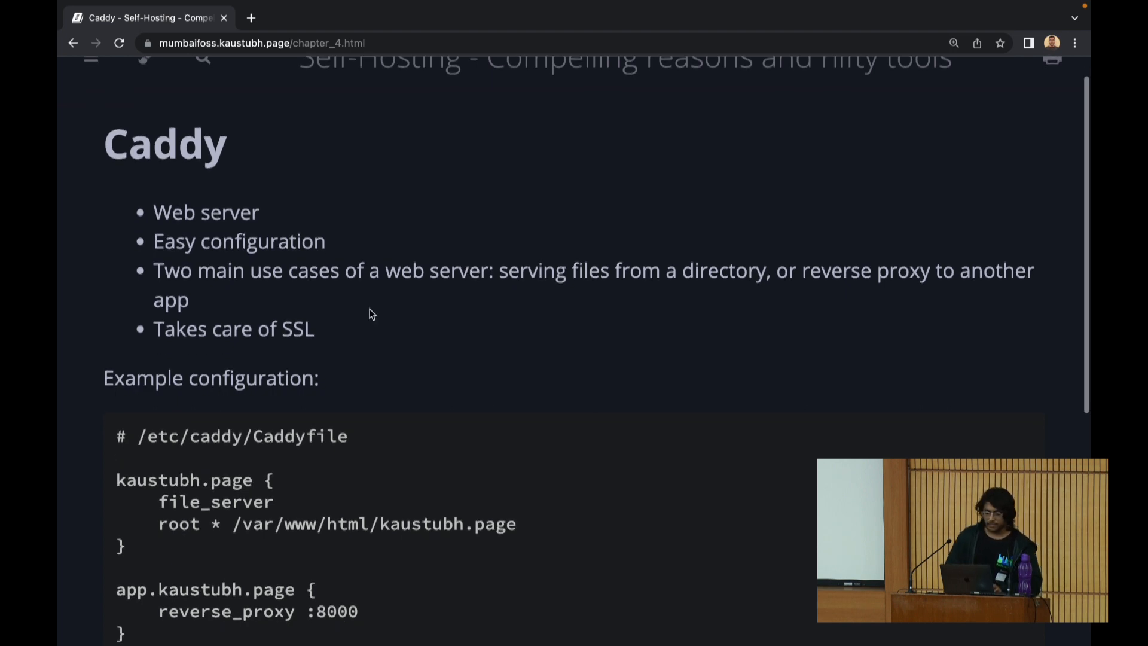
{"action": "scroll", "scroll_direction": "down", "scroll_amount": 3}
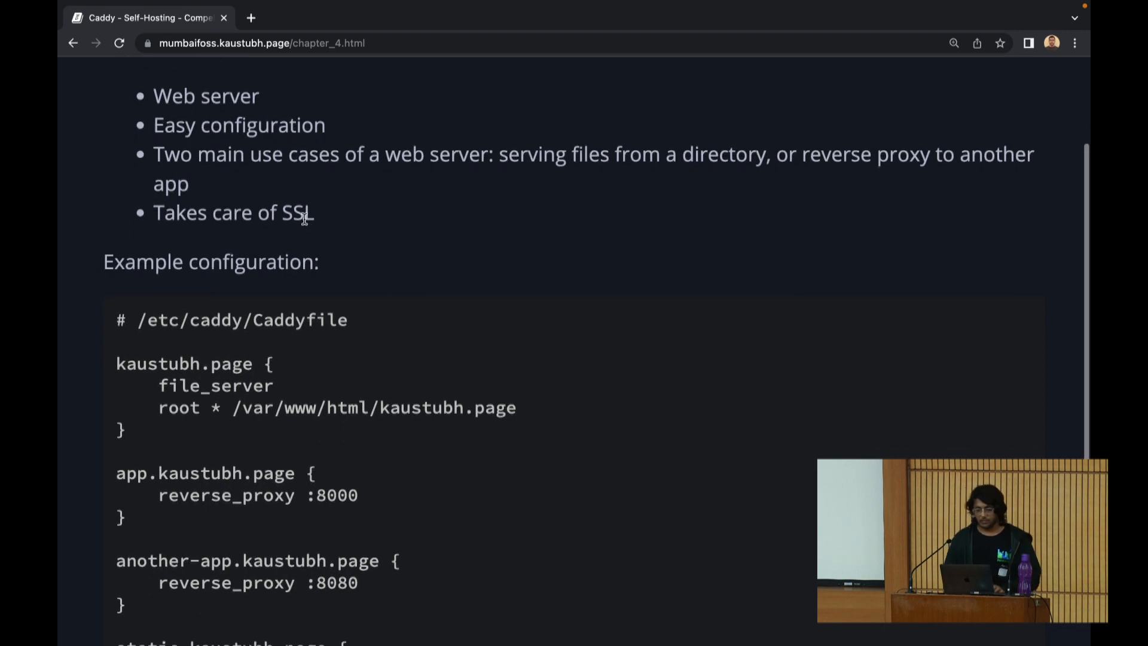
{"action": "mouse_move", "coordinate": [448, 253]}
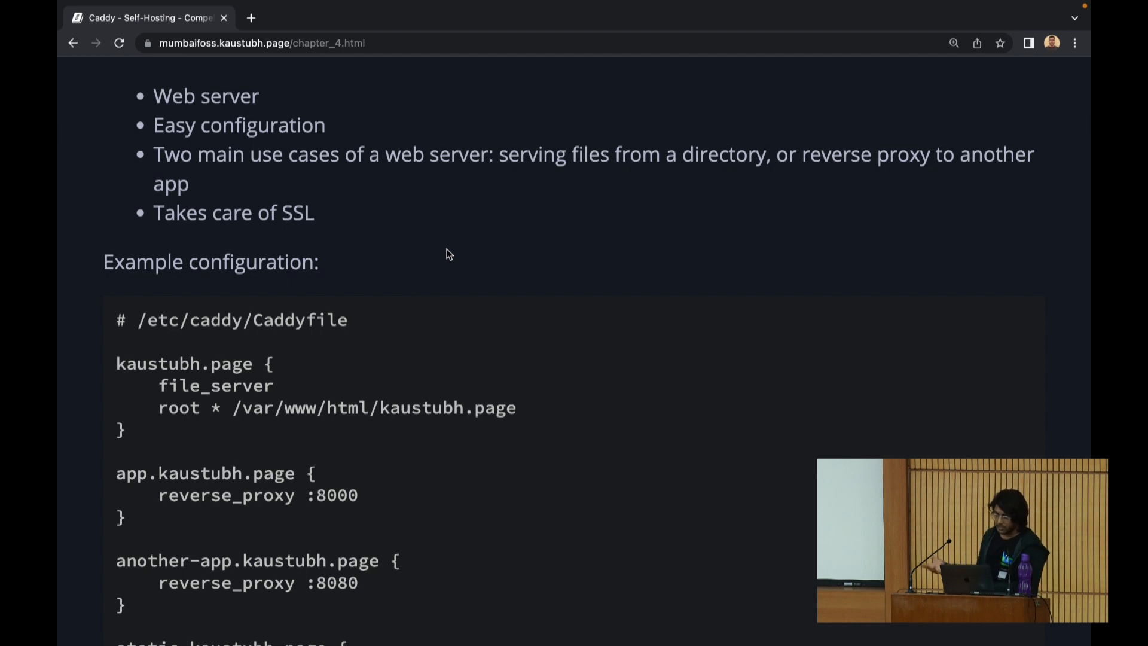
Scroll to the full Caddyfile and highlight file_server and the root path in the first site block.
{"action": "scroll", "scroll_direction": "down", "scroll_amount": 3}
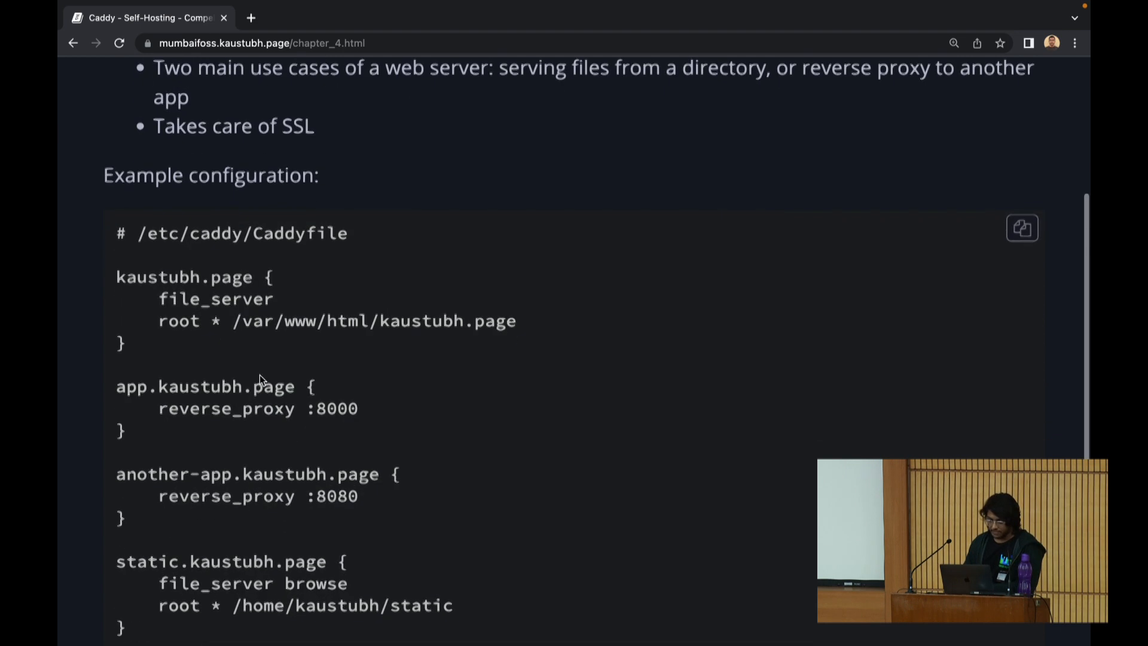
{"action": "mouse_move", "coordinate": [306, 308]}
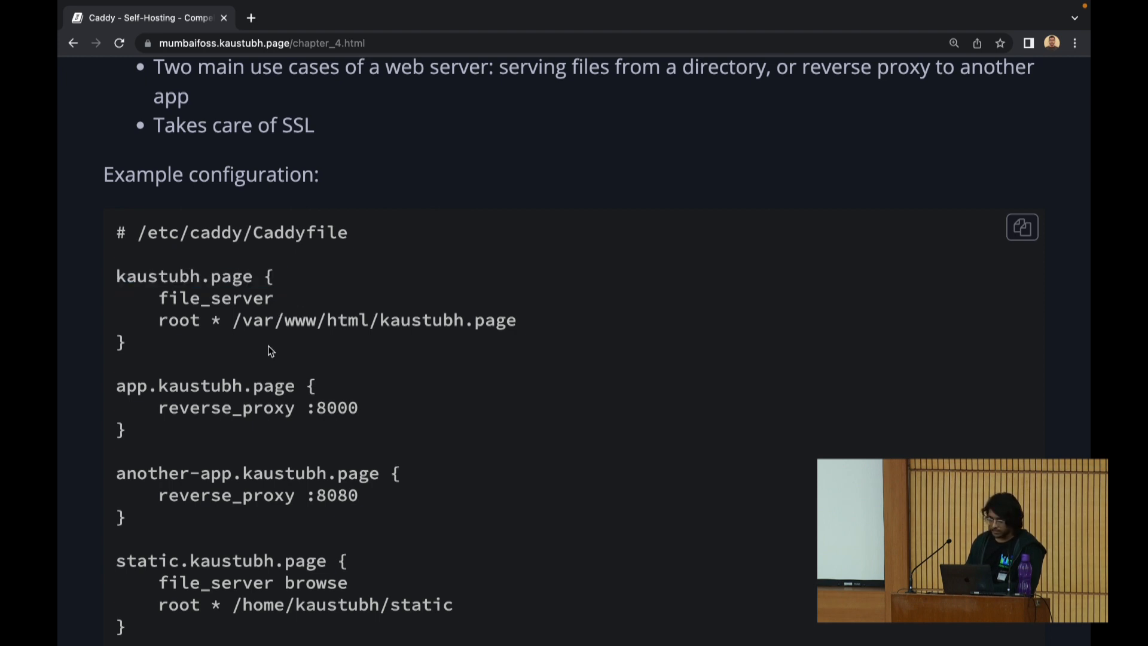
{"action": "scroll", "scroll_direction": "down", "scroll_amount": 3}
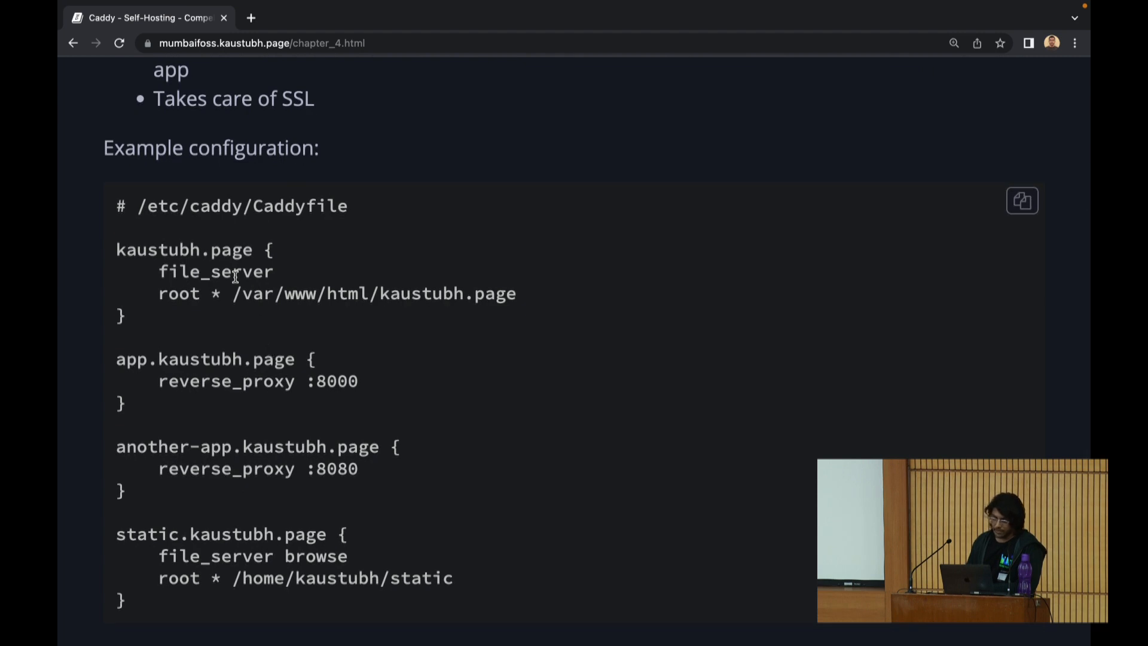
{"action": "double_click", "coordinate": [183, 250]}
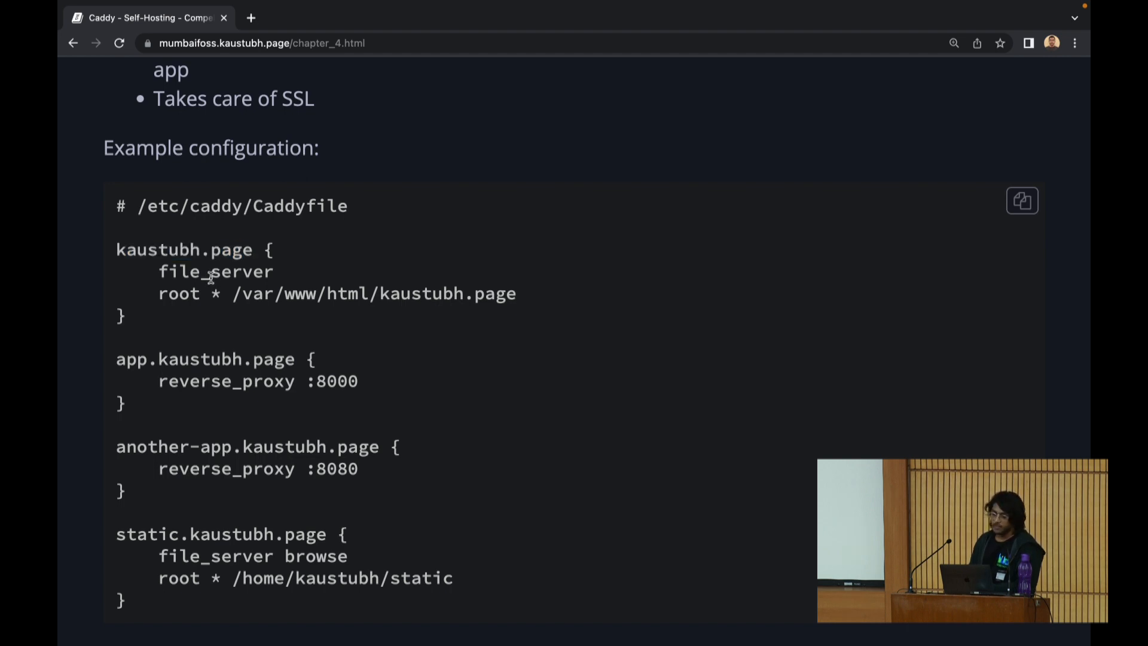
{"action": "double_click", "coordinate": [215, 271]}
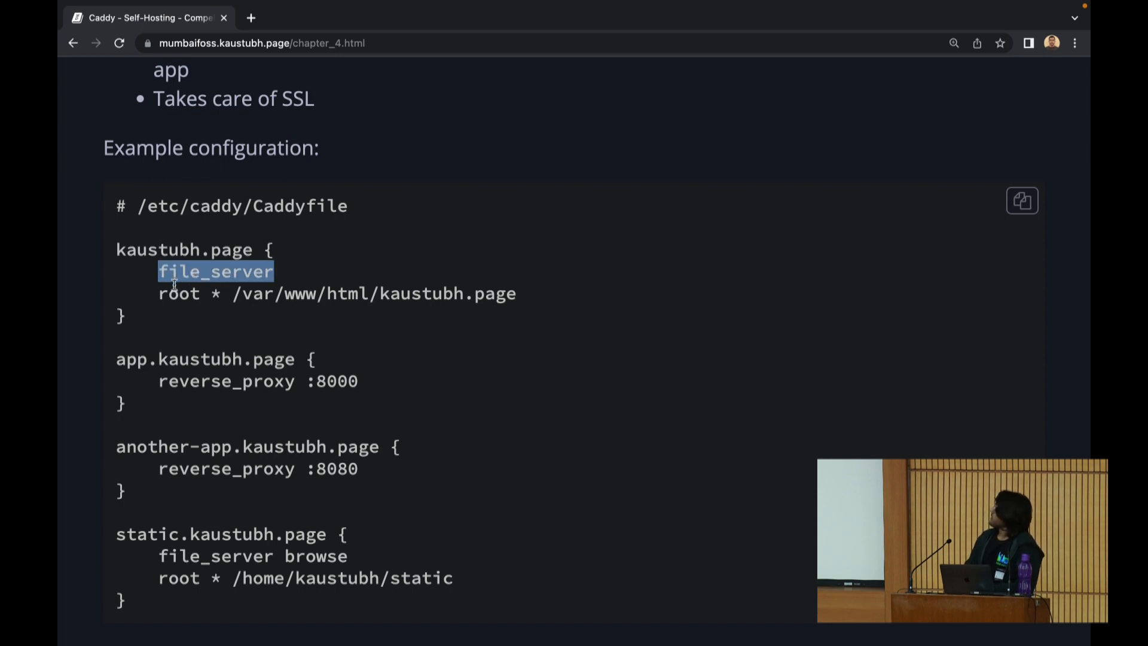
{"action": "double_click", "coordinate": [178, 293]}
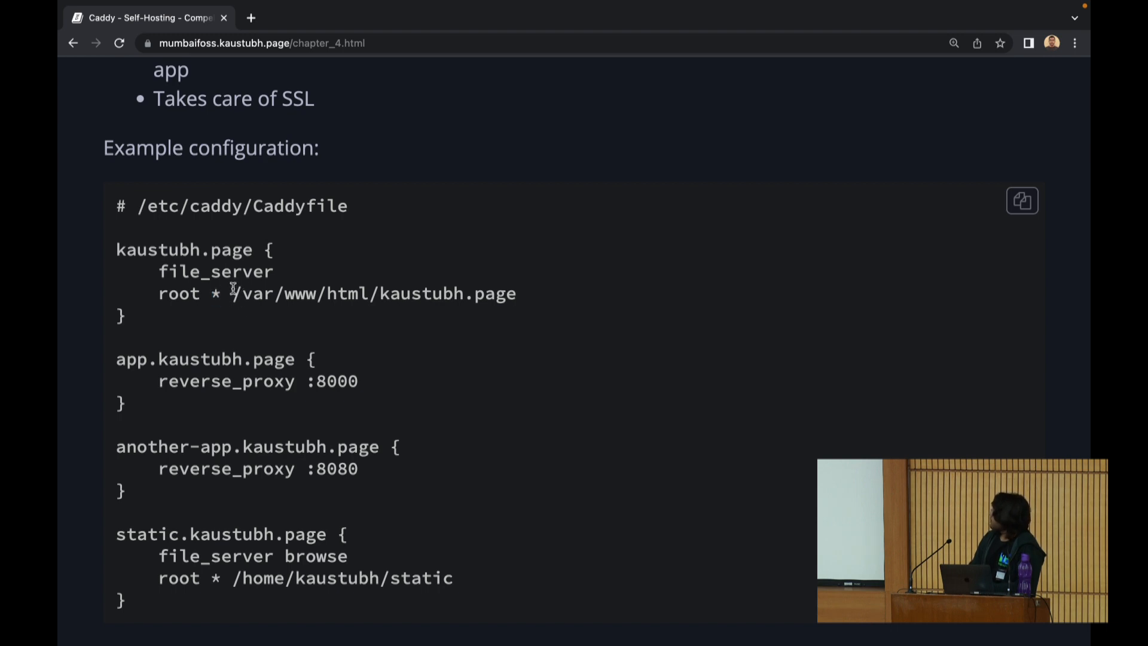
{"action": "mouse_move", "coordinate": [390, 293]}
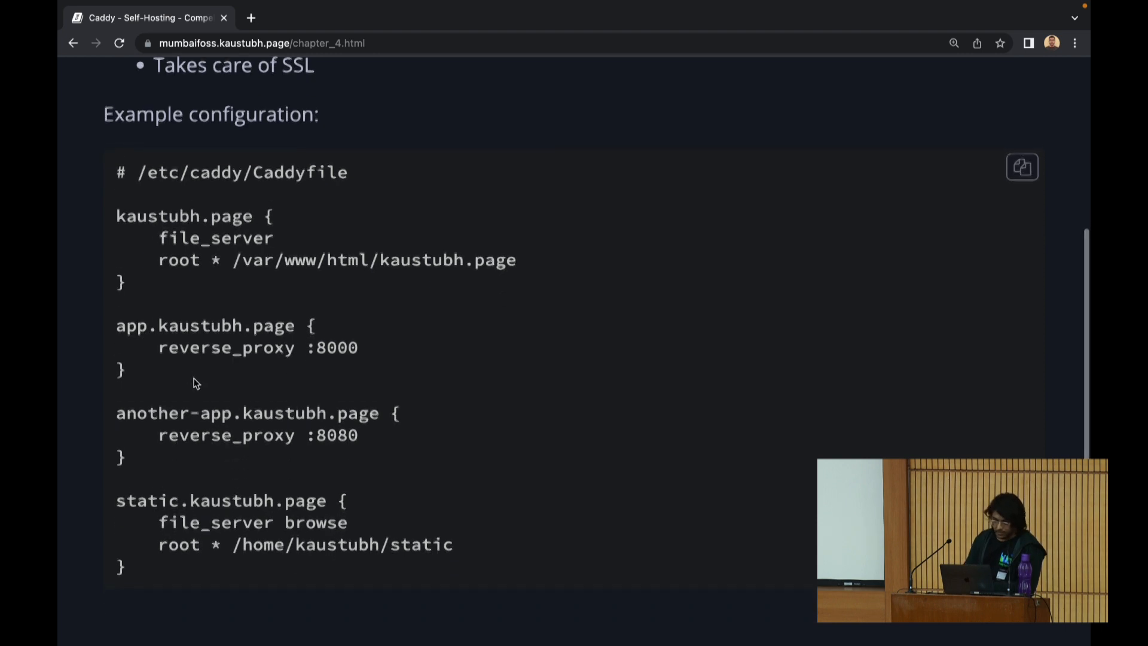
Scroll up and back down through the Caddyfile example while discussing the reverse_proxy entries.
{"action": "scroll", "scroll_direction": "up", "scroll_amount": 3}
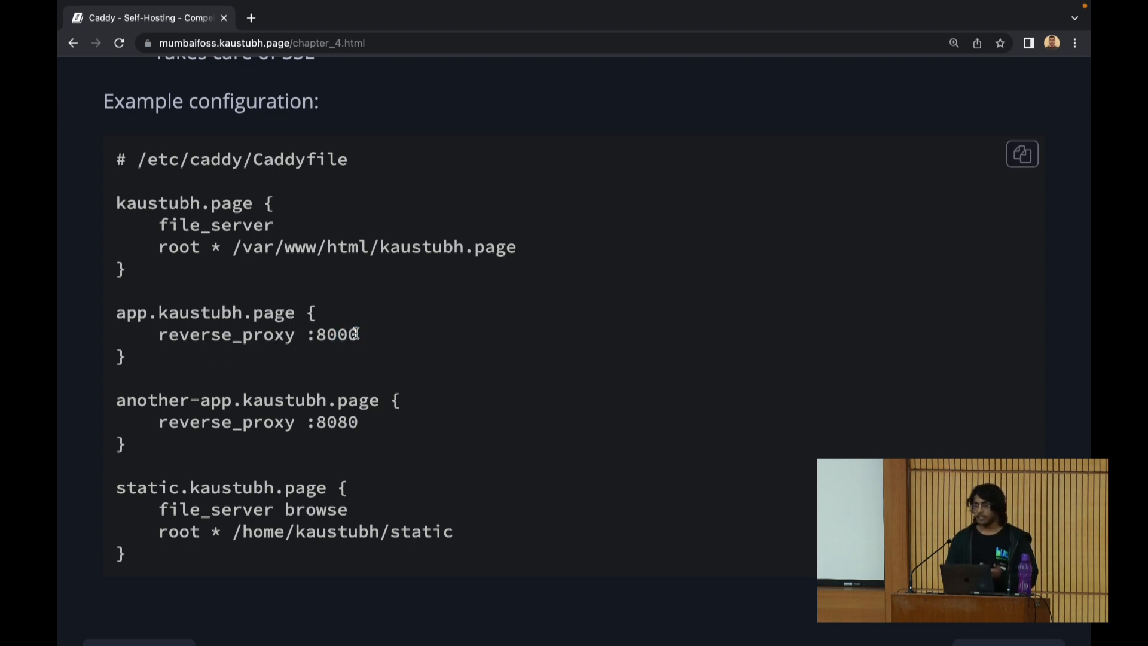
{"action": "mouse_move", "coordinate": [308, 364]}
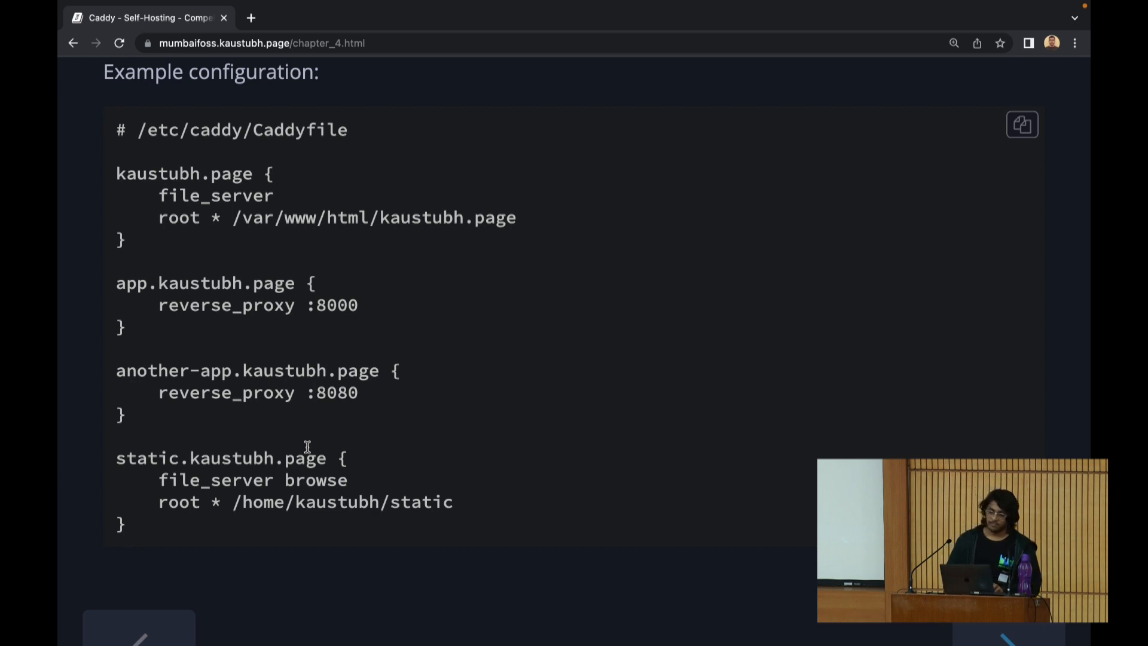
{"action": "scroll", "scroll_direction": "up", "scroll_amount": 3}
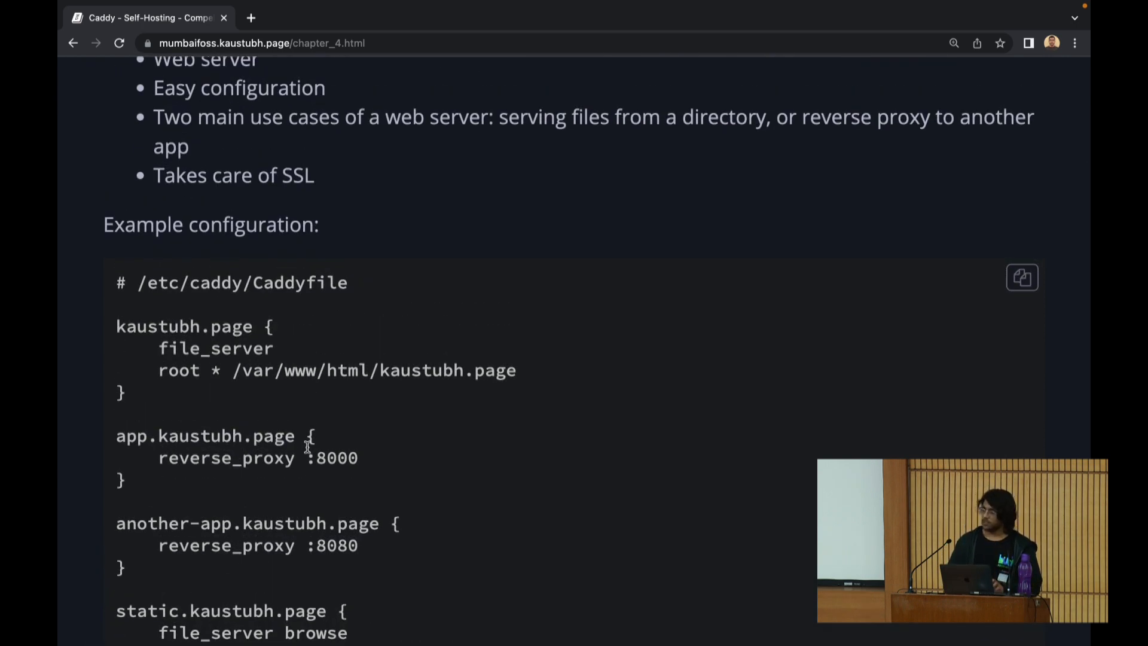
{"action": "scroll", "scroll_direction": "up", "scroll_amount": 3}
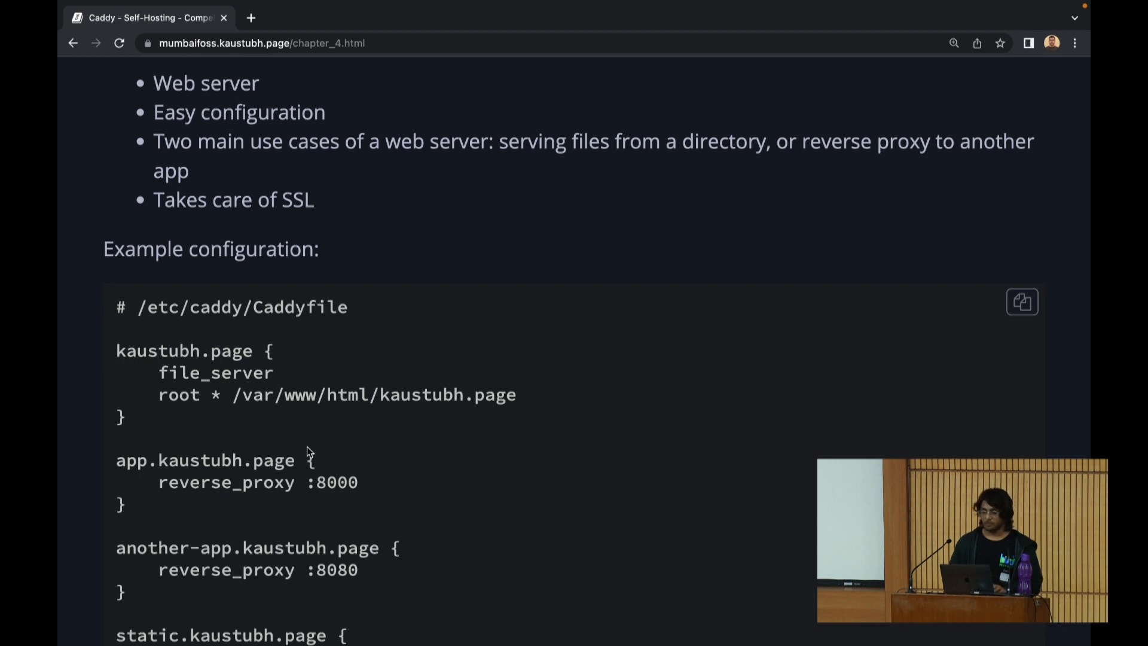
{"action": "scroll", "scroll_direction": "down", "scroll_amount": 3}
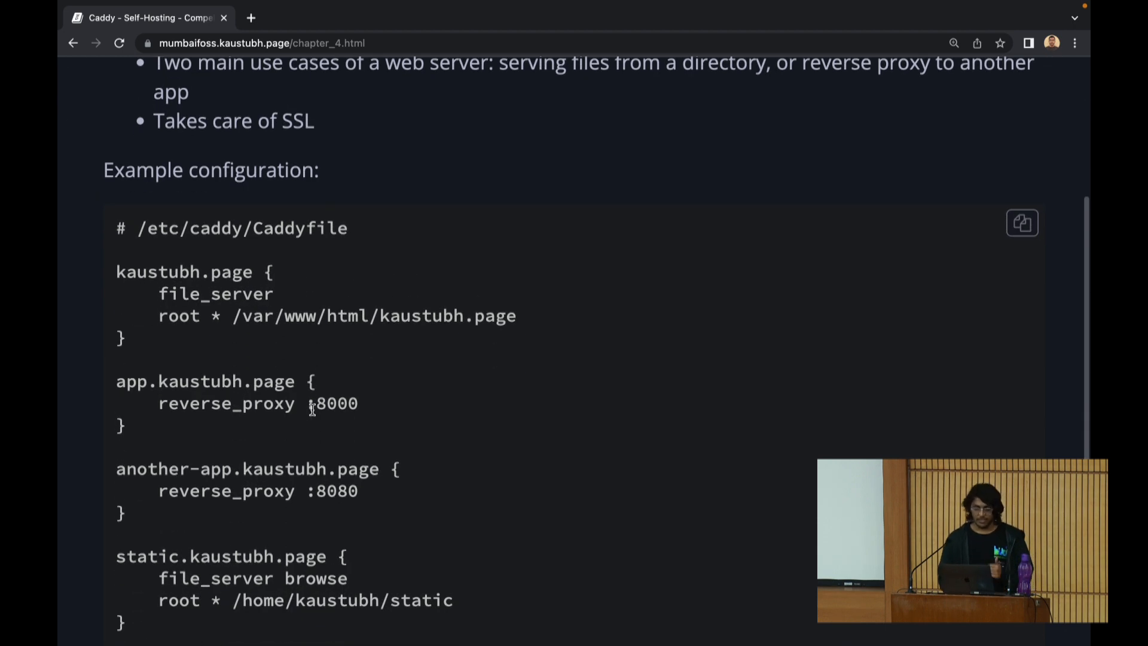
{"action": "scroll", "scroll_direction": "down", "scroll_amount": 3}
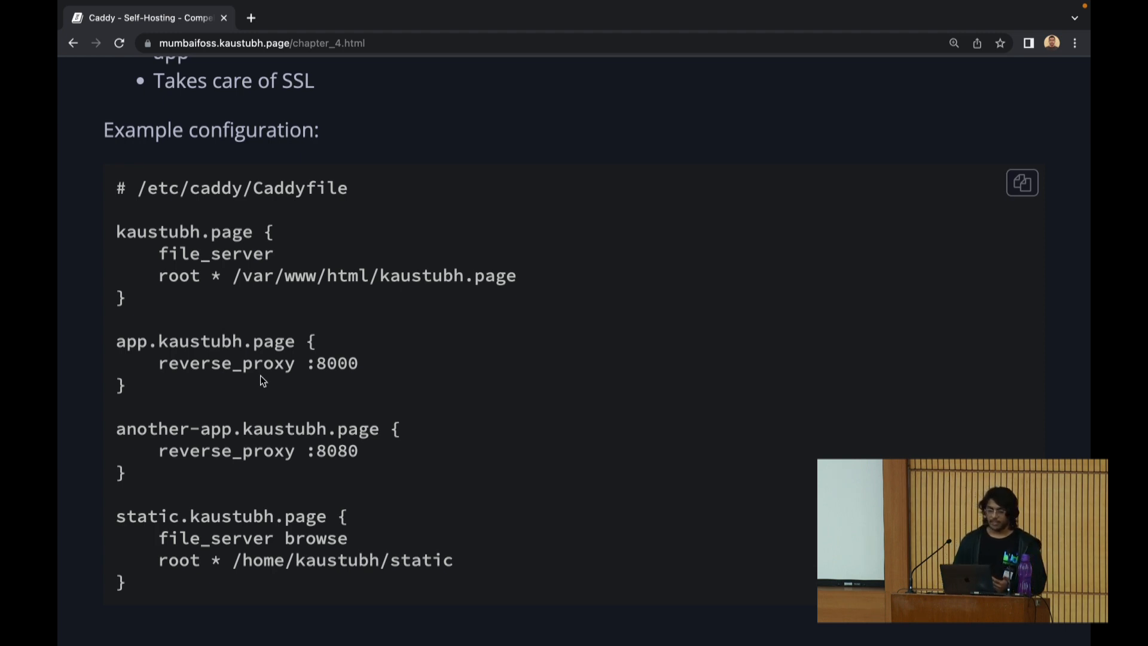
{"action": "scroll", "scroll_direction": "down", "scroll_amount": 3}
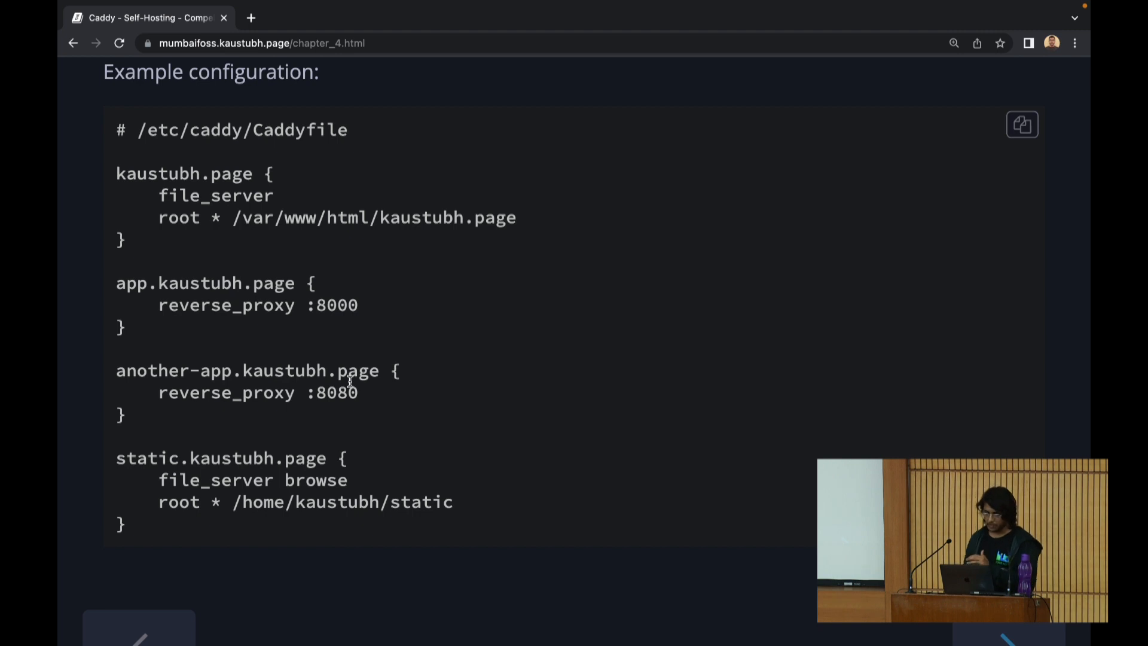
{"action": "mouse_move", "coordinate": [300, 322]}
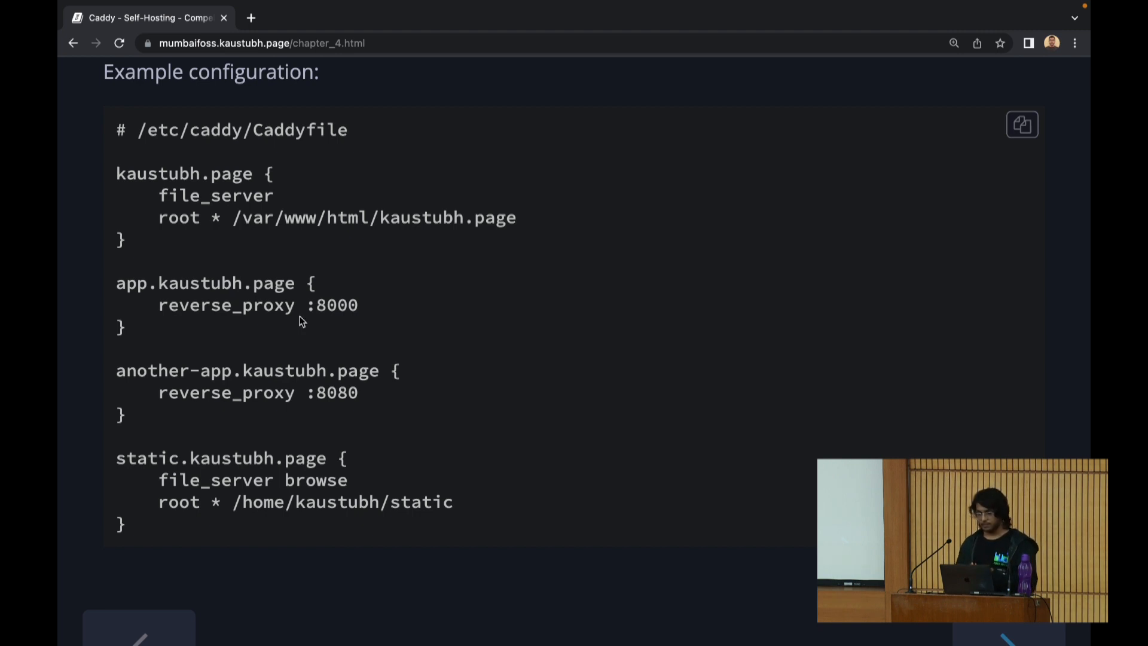
{"action": "mouse_move", "coordinate": [263, 210]}
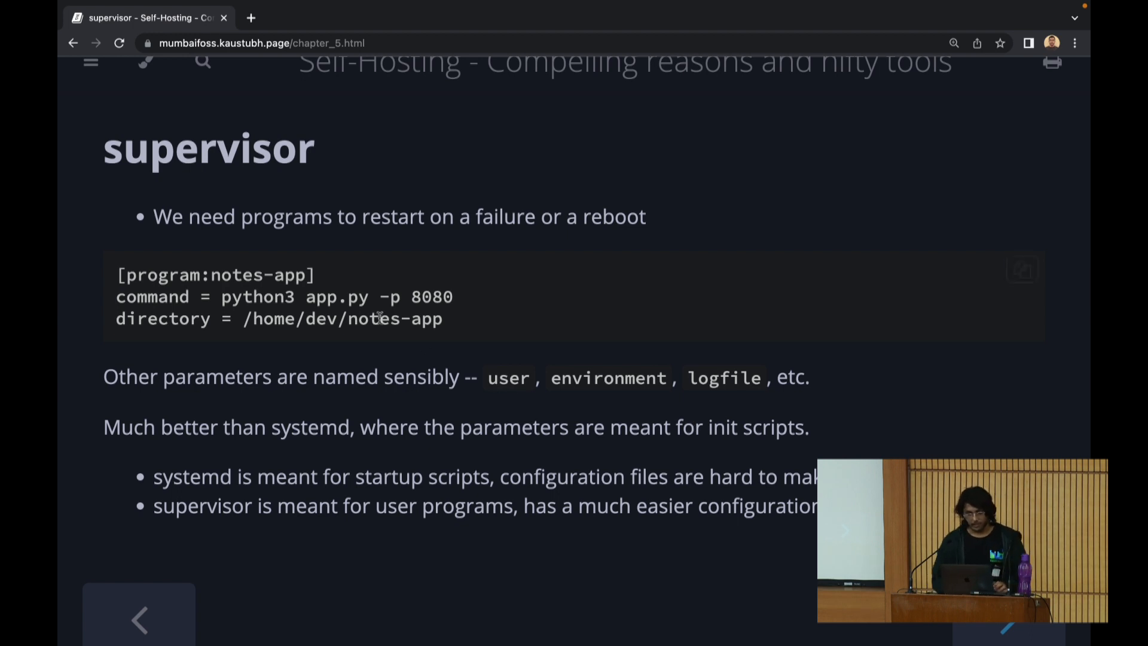
{"action": "mouse_move", "coordinate": [318, 287]}
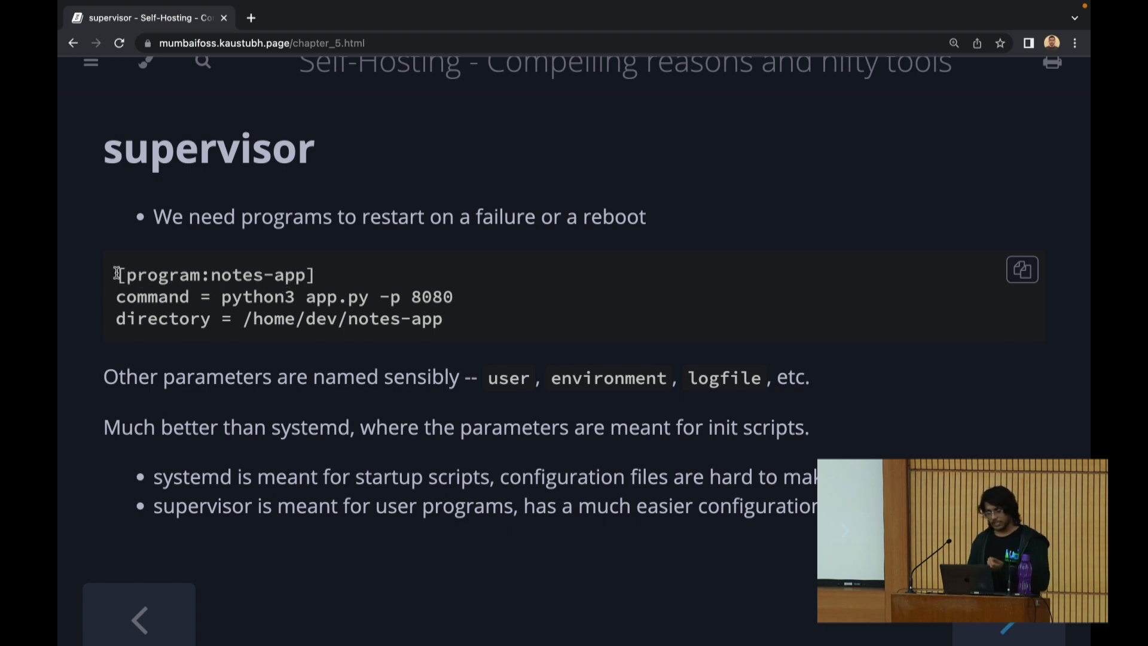
{"action": "double_click", "coordinate": [159, 275]}
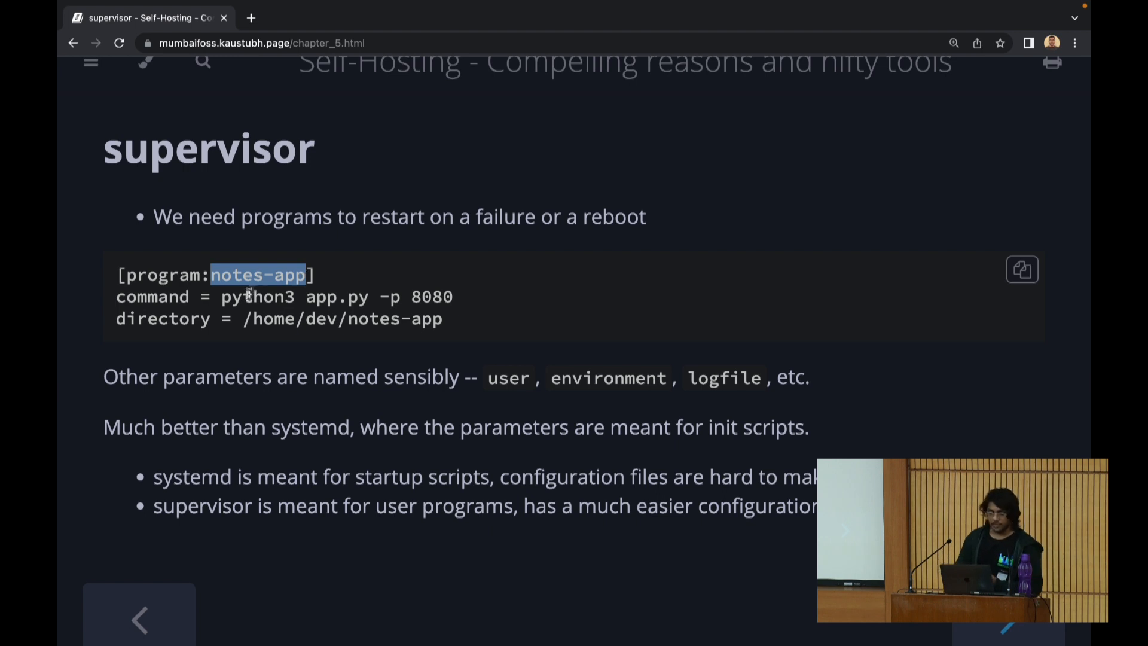
{"action": "double_click", "coordinate": [152, 296]}
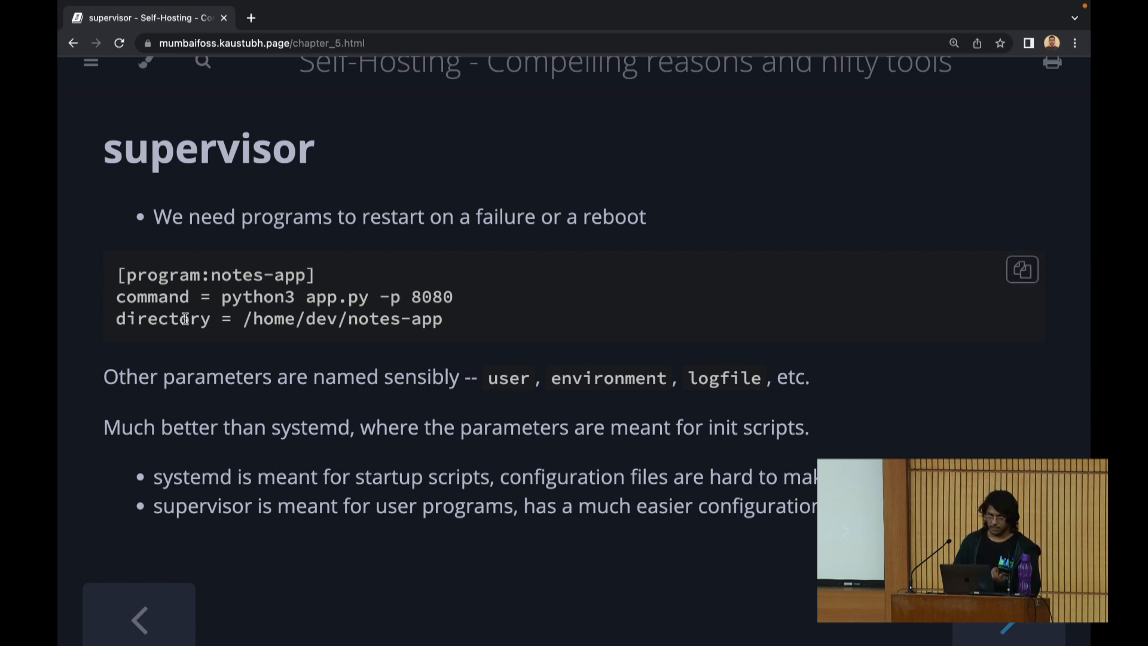
{"action": "double_click", "coordinate": [507, 377]}
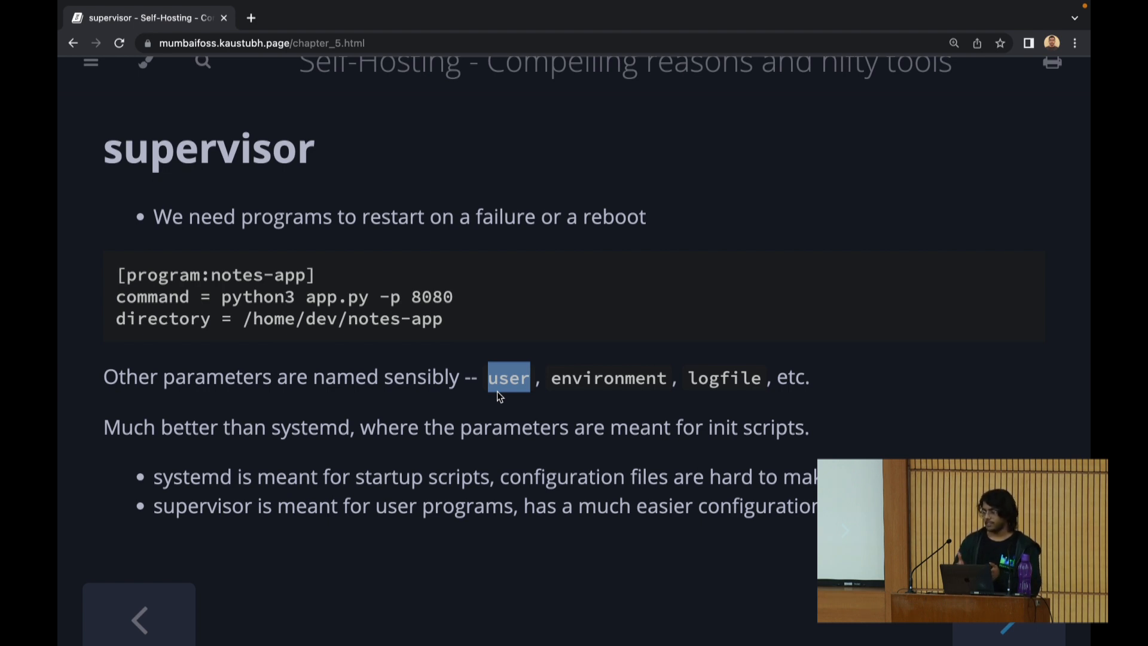
{"action": "mouse_move", "coordinate": [586, 381]}
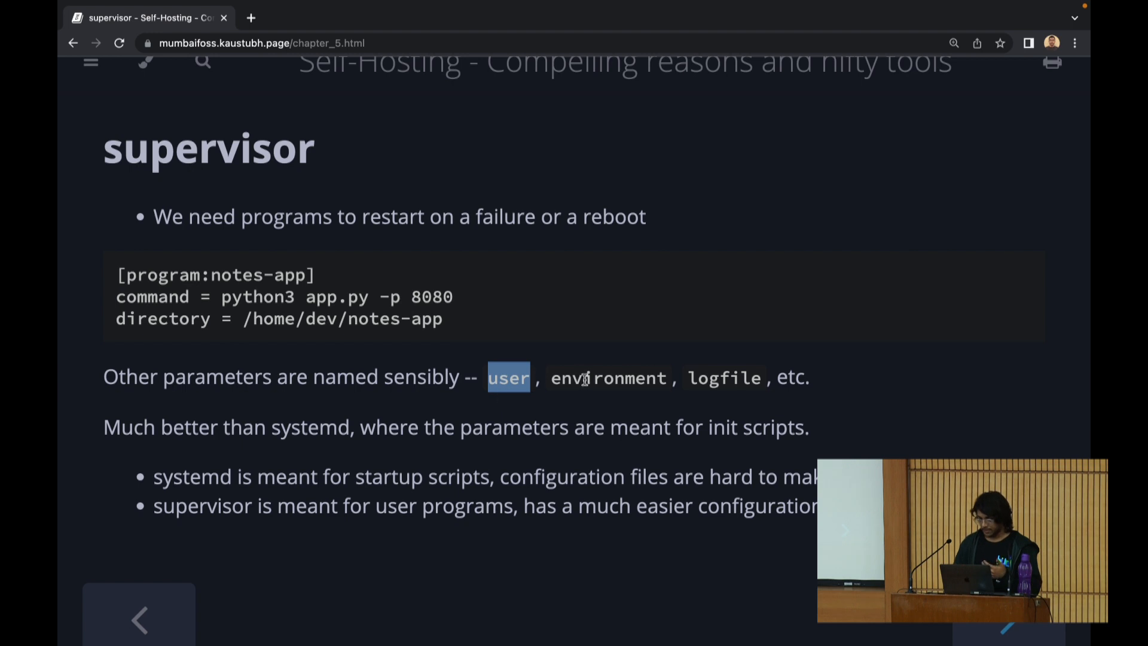
Highlight the environment parameter on the supervisor slide while walking through it.
{"action": "double_click", "coordinate": [607, 378]}
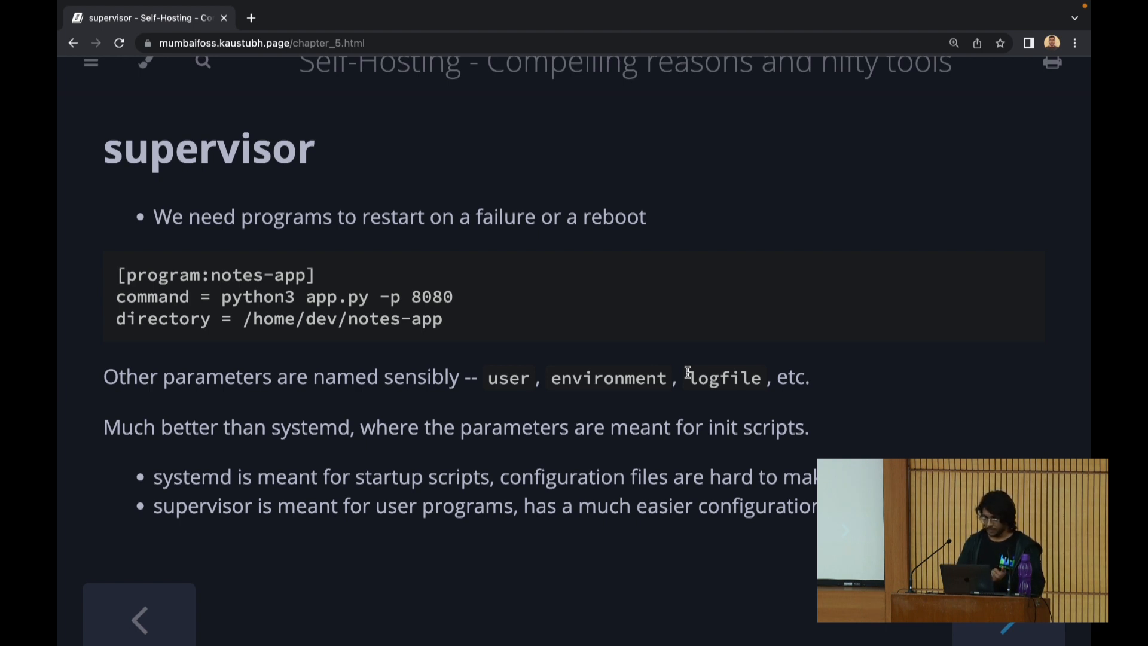
{"action": "mouse_move", "coordinate": [643, 466]}
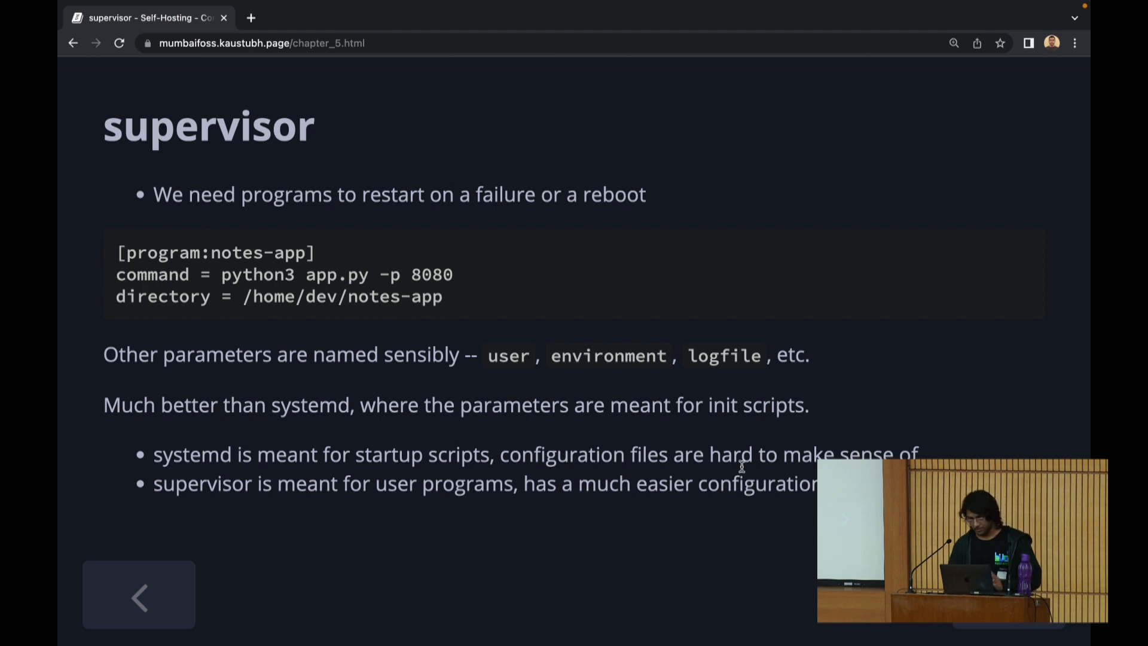
{"action": "mouse_move", "coordinate": [699, 380]}
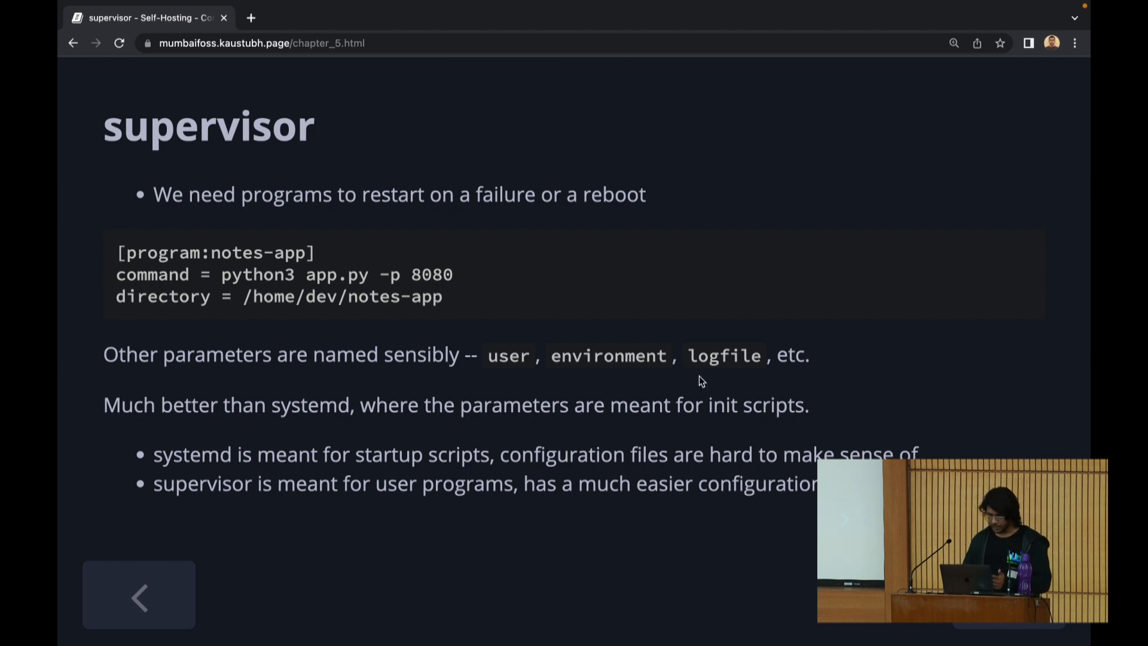
{"action": "mouse_move", "coordinate": [360, 257]}
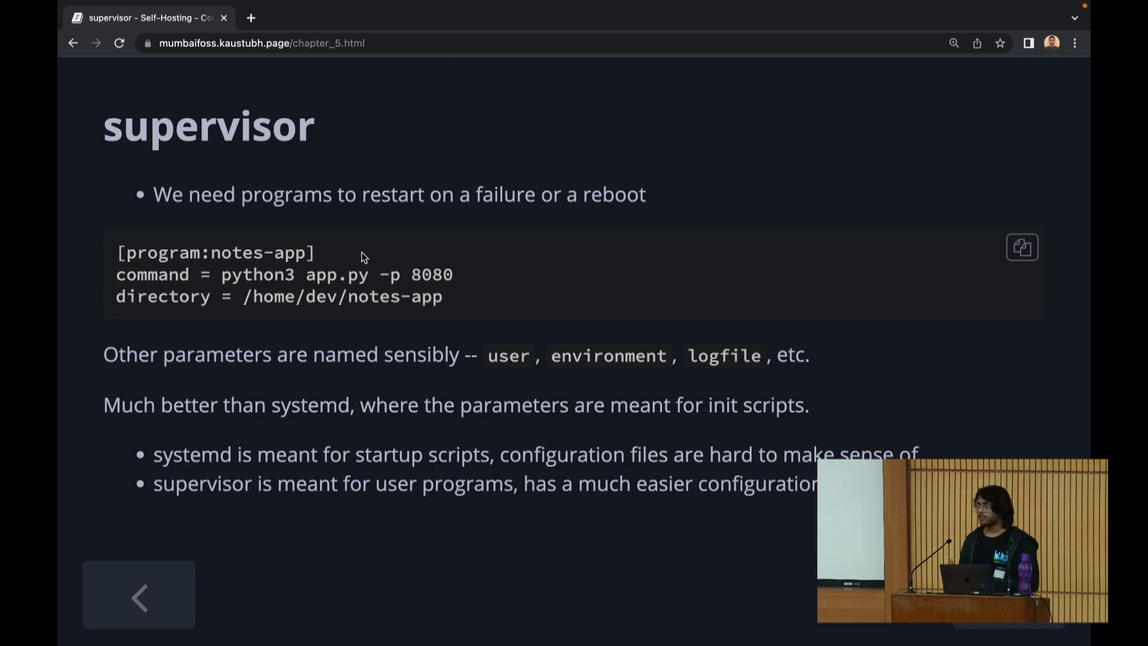
{"action": "mouse_move", "coordinate": [386, 272]}
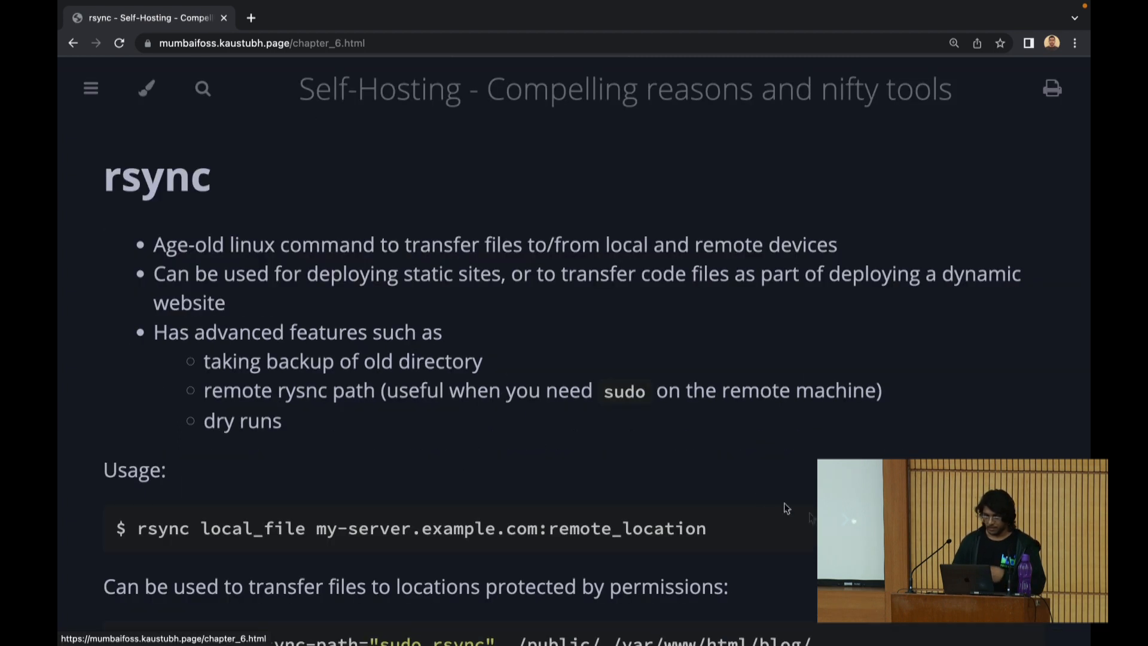
{"action": "scroll", "scroll_direction": "down", "scroll_amount": 3}
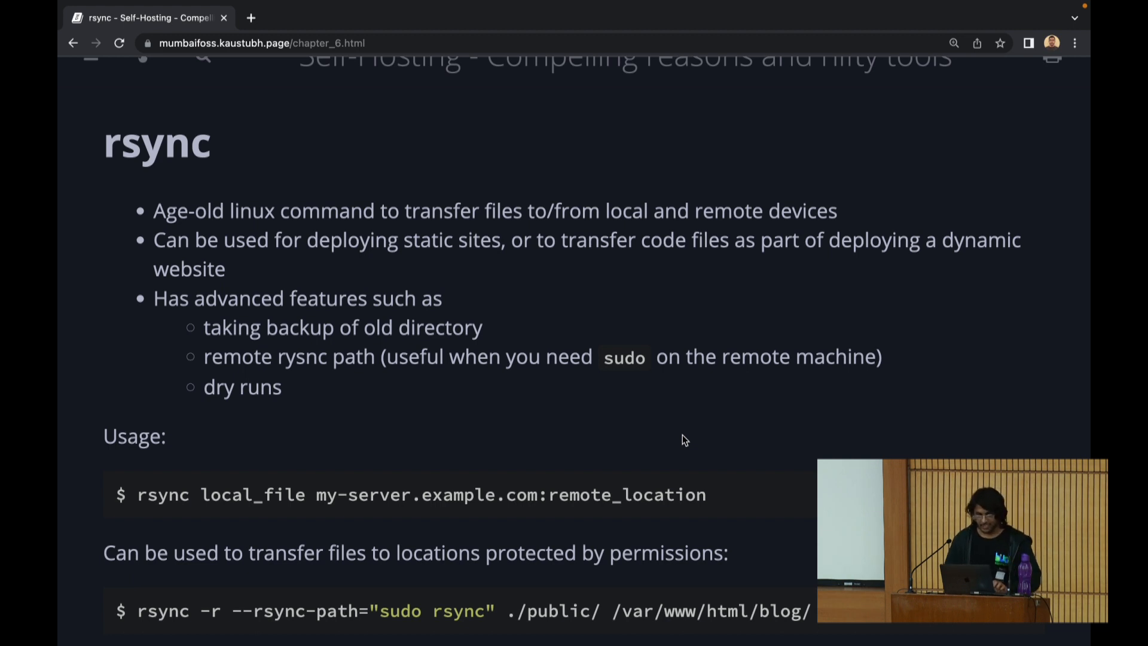
{"action": "mouse_move", "coordinate": [683, 414]}
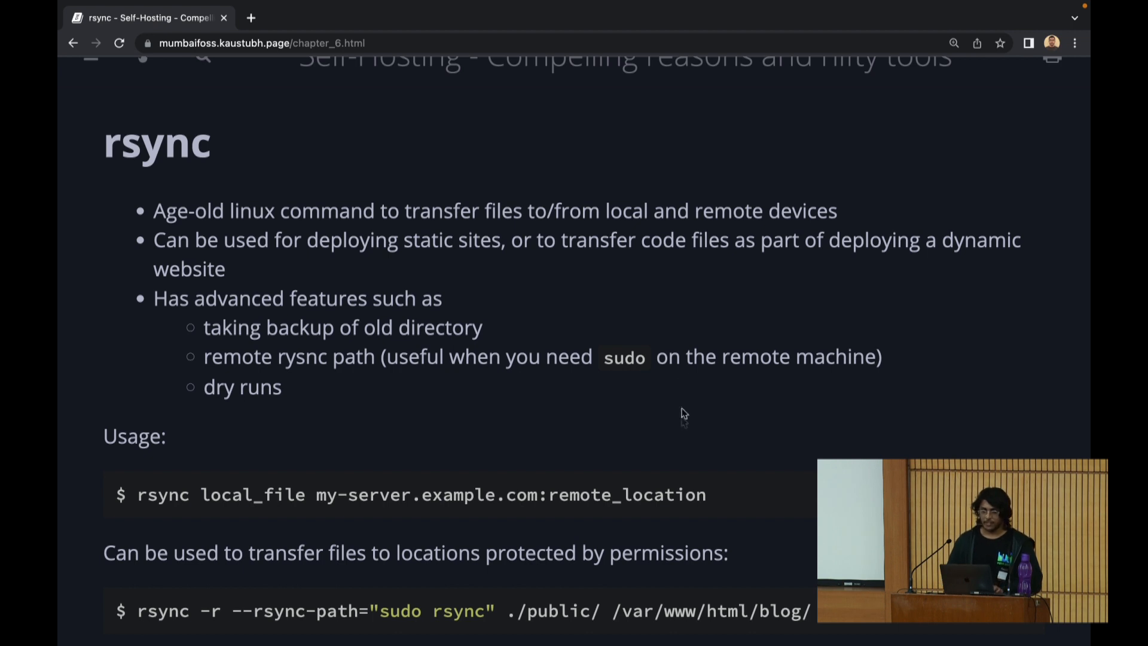
{"action": "mouse_move", "coordinate": [689, 348]}
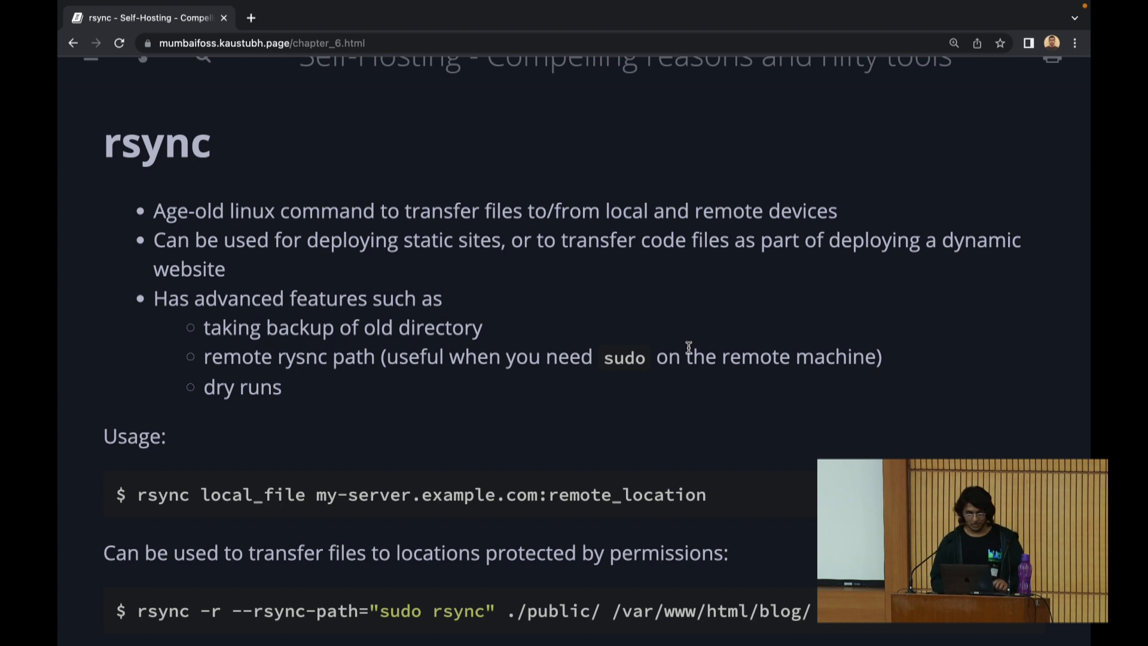
{"action": "mouse_move", "coordinate": [685, 338]}
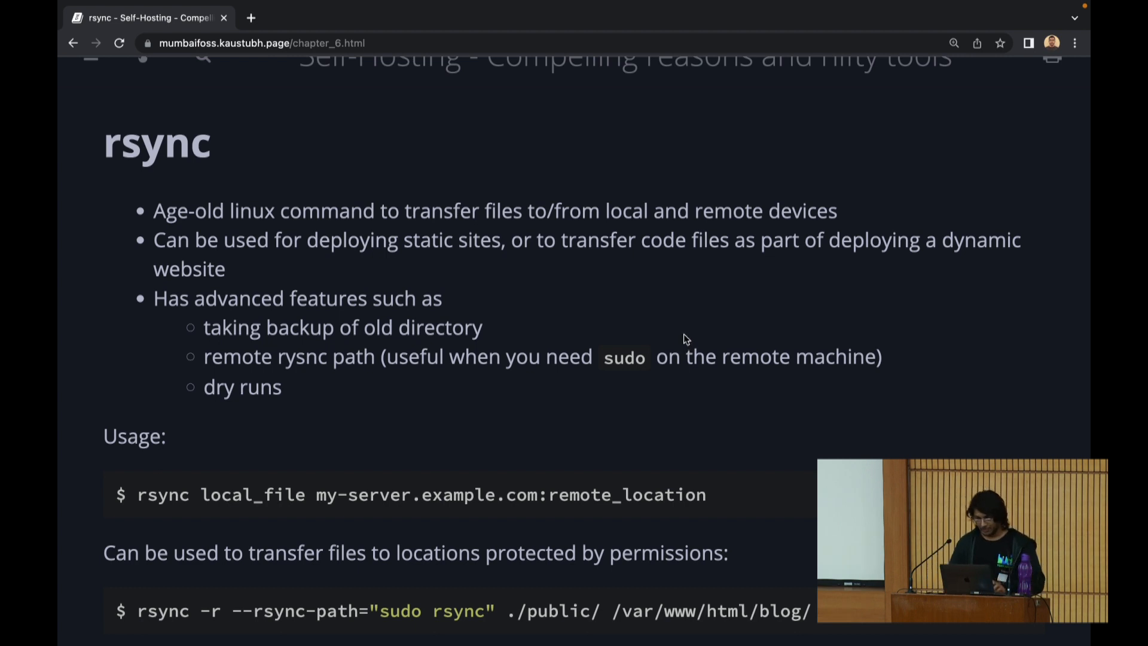
{"action": "mouse_move", "coordinate": [545, 324]}
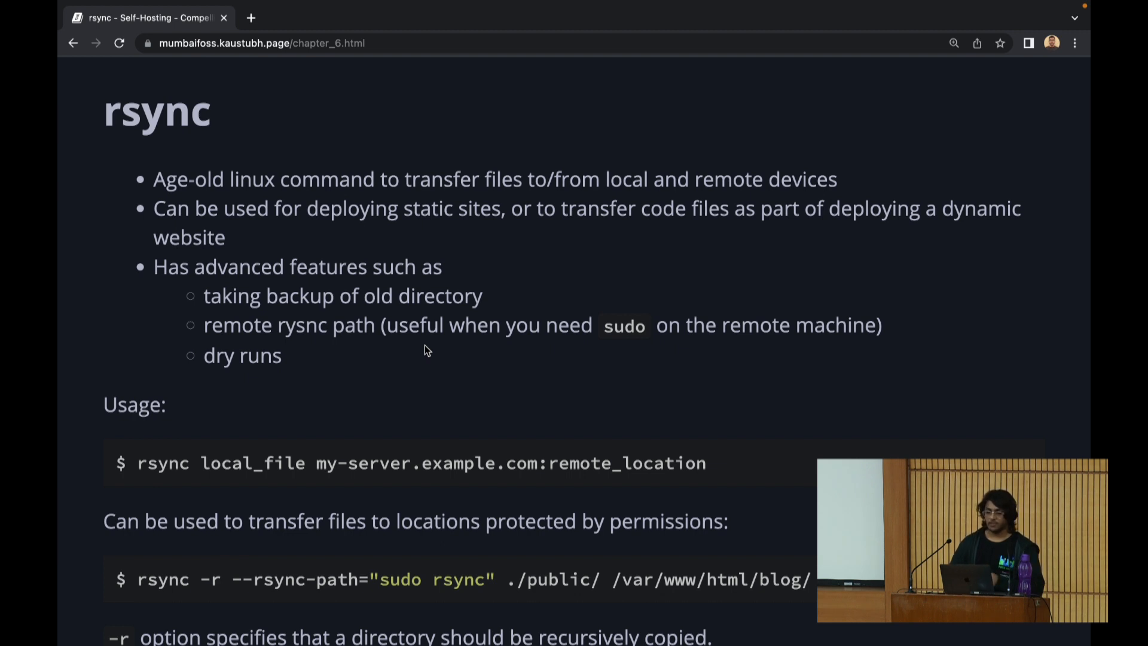
{"action": "scroll", "scroll_direction": "down", "scroll_amount": 3}
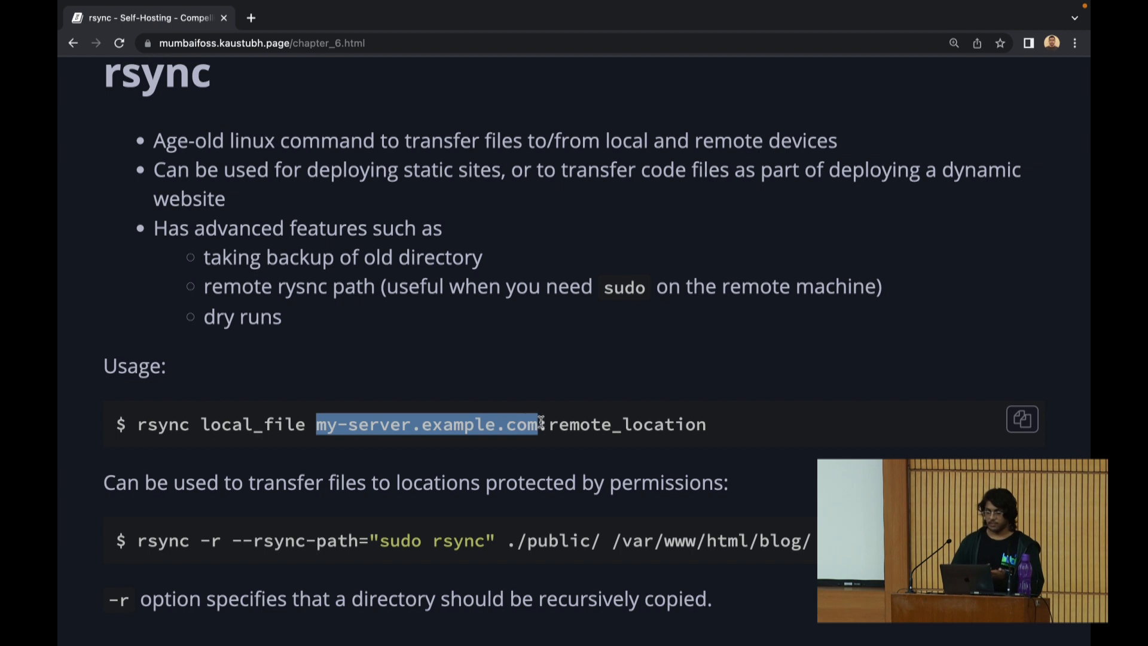
{"action": "left_click", "coordinate": [555, 425]}
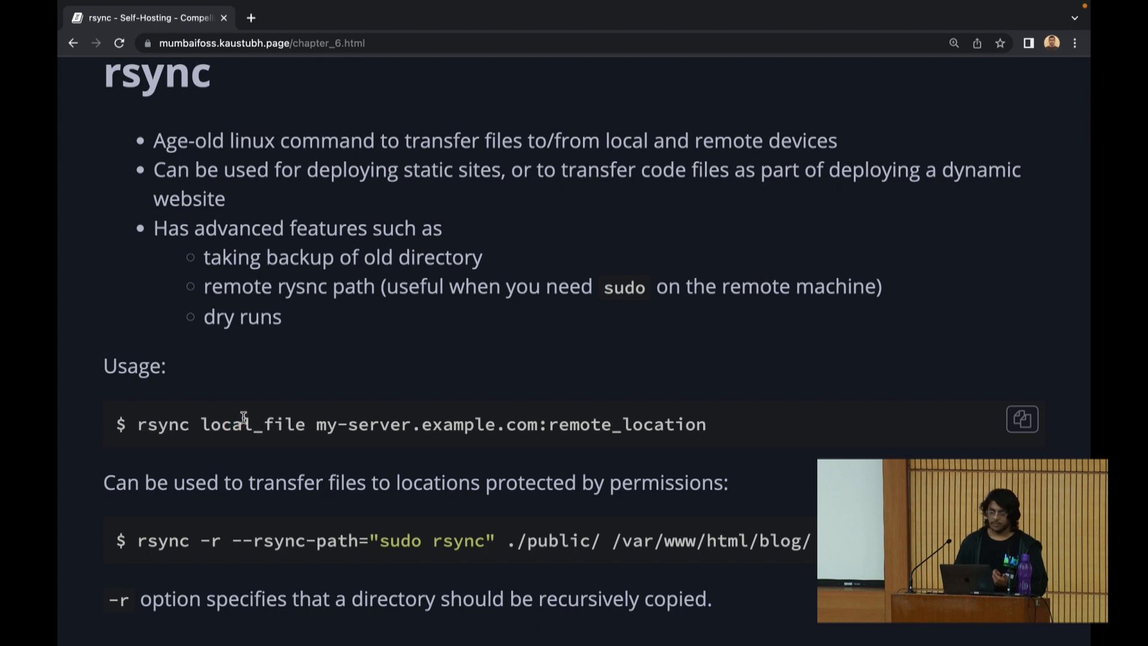
{"action": "double_click", "coordinate": [252, 424]}
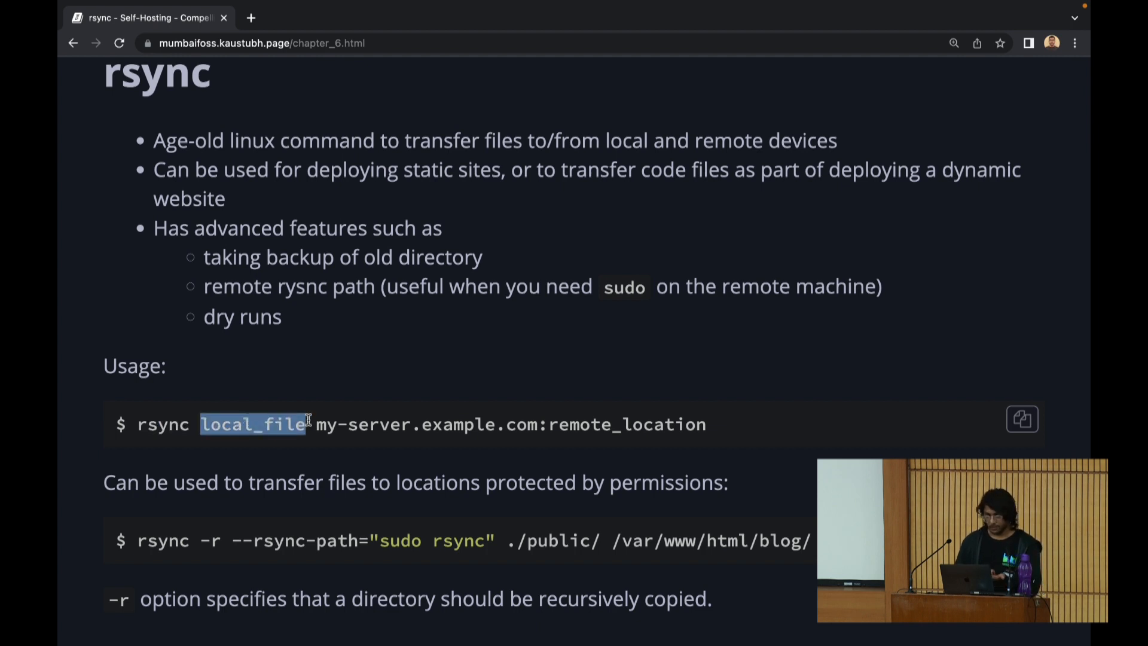
{"action": "double_click", "coordinate": [625, 424]}
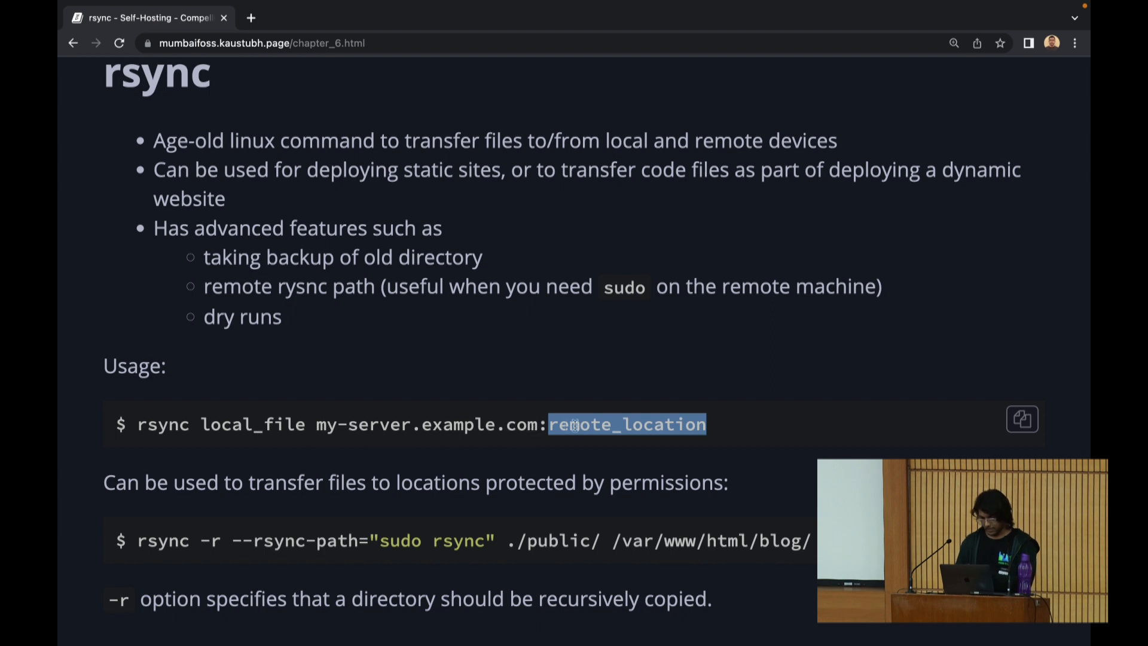
{"action": "double_click", "coordinate": [363, 425]}
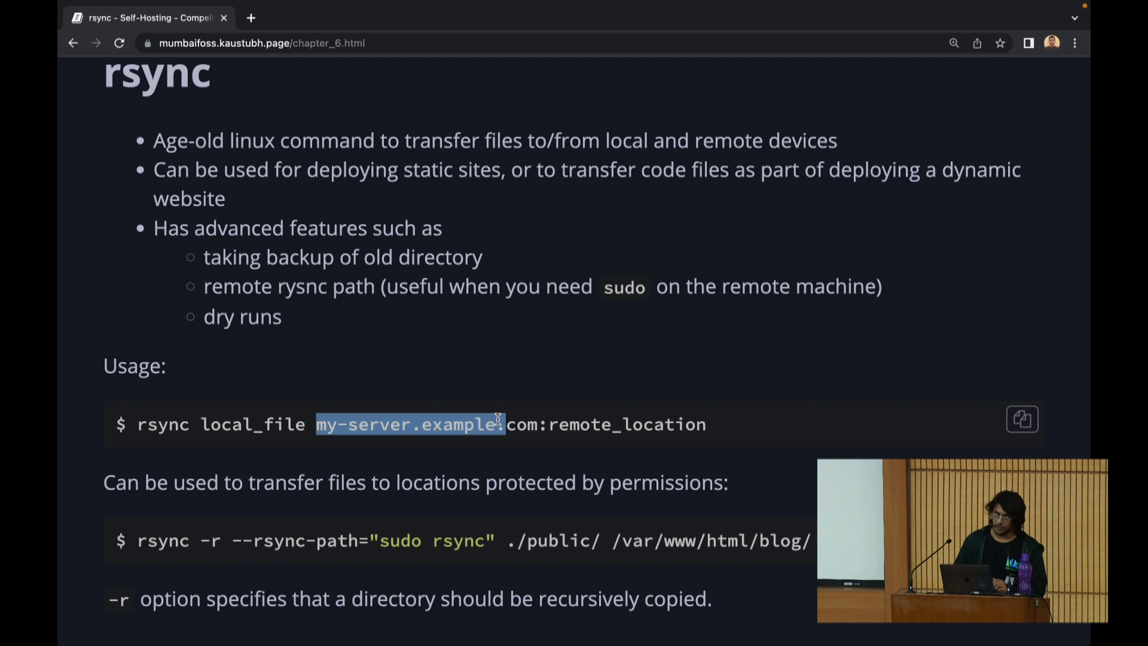
{"action": "mouse_move", "coordinate": [497, 410]}
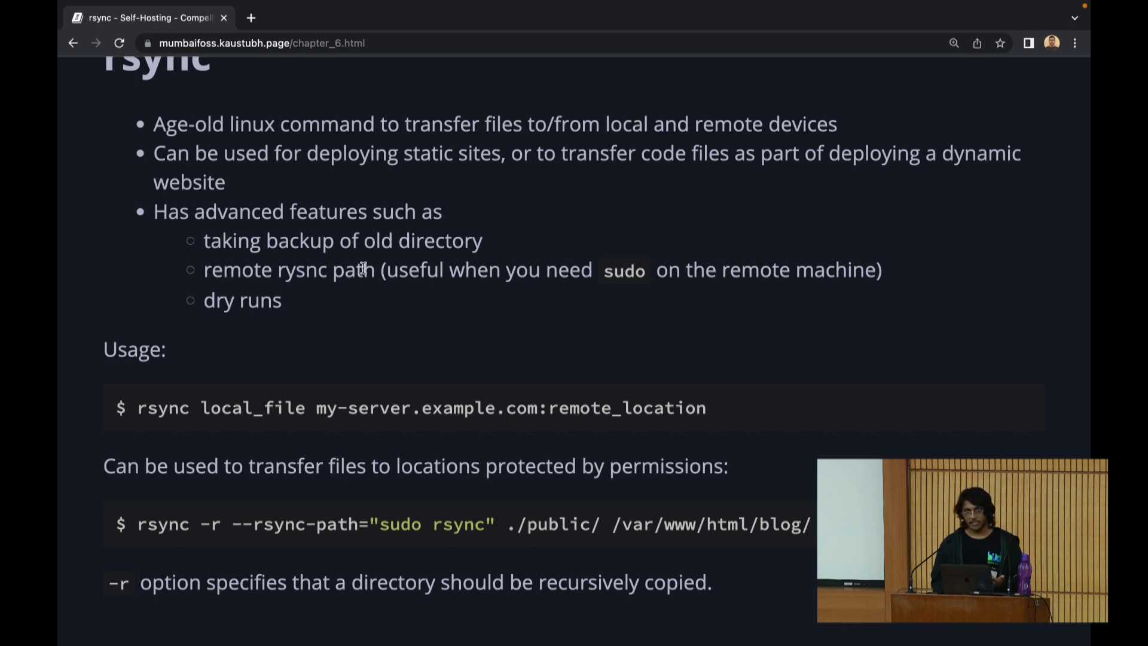
{"action": "scroll", "scroll_direction": "down", "scroll_amount": 3}
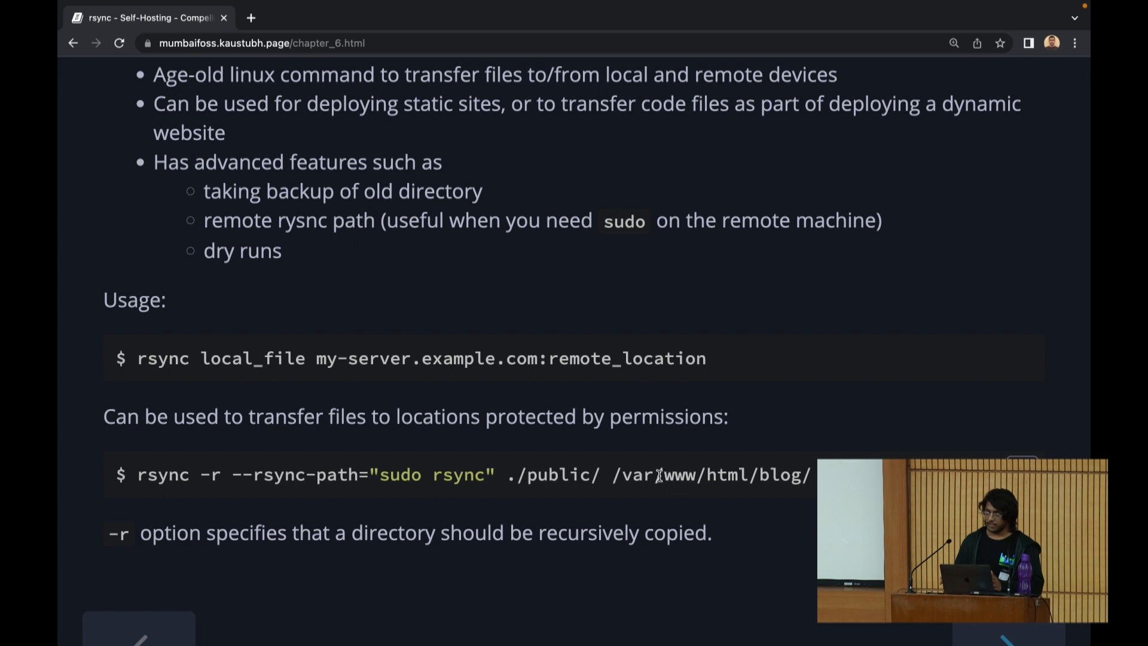
{"action": "mouse_move", "coordinate": [271, 469]}
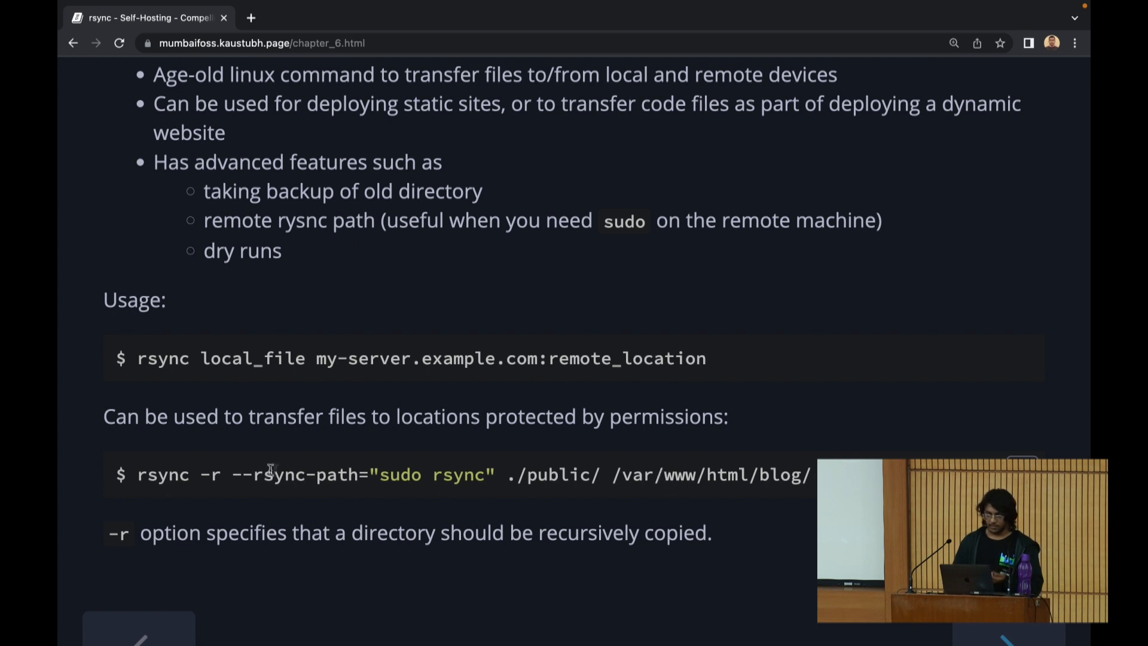
{"action": "double_click", "coordinate": [275, 475]}
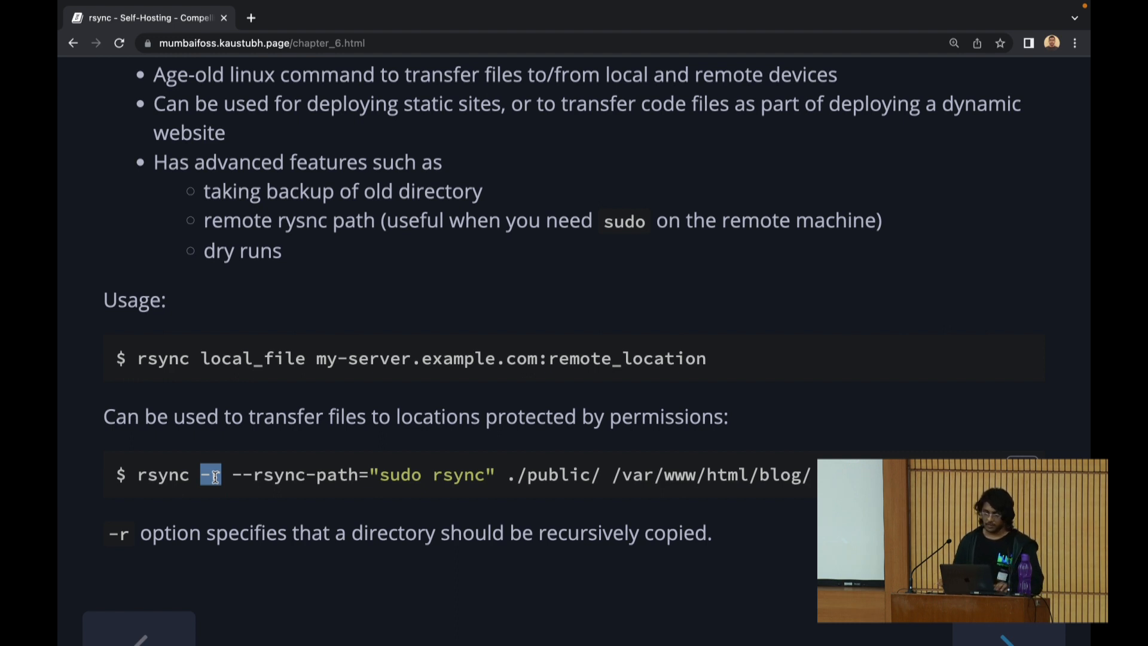
{"action": "mouse_move", "coordinate": [286, 259]}
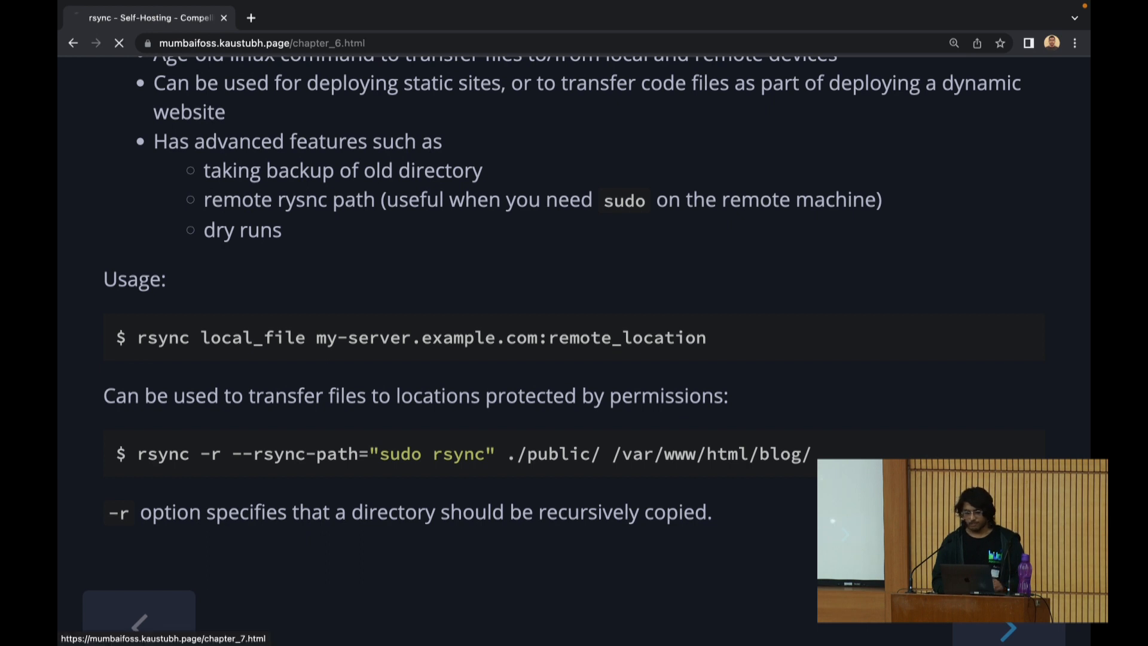
Advance to the swap memory slide and scroll back toward its top.
{"action": "left_click", "coordinate": [1006, 628]}
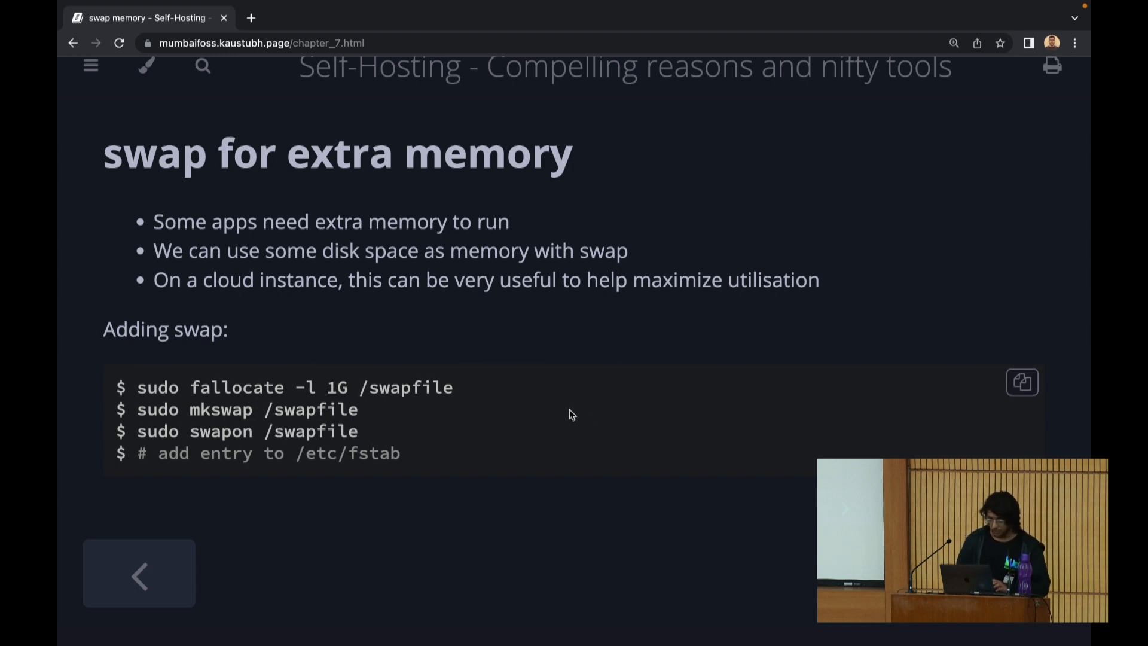
{"action": "scroll", "scroll_direction": "up", "scroll_amount": 3}
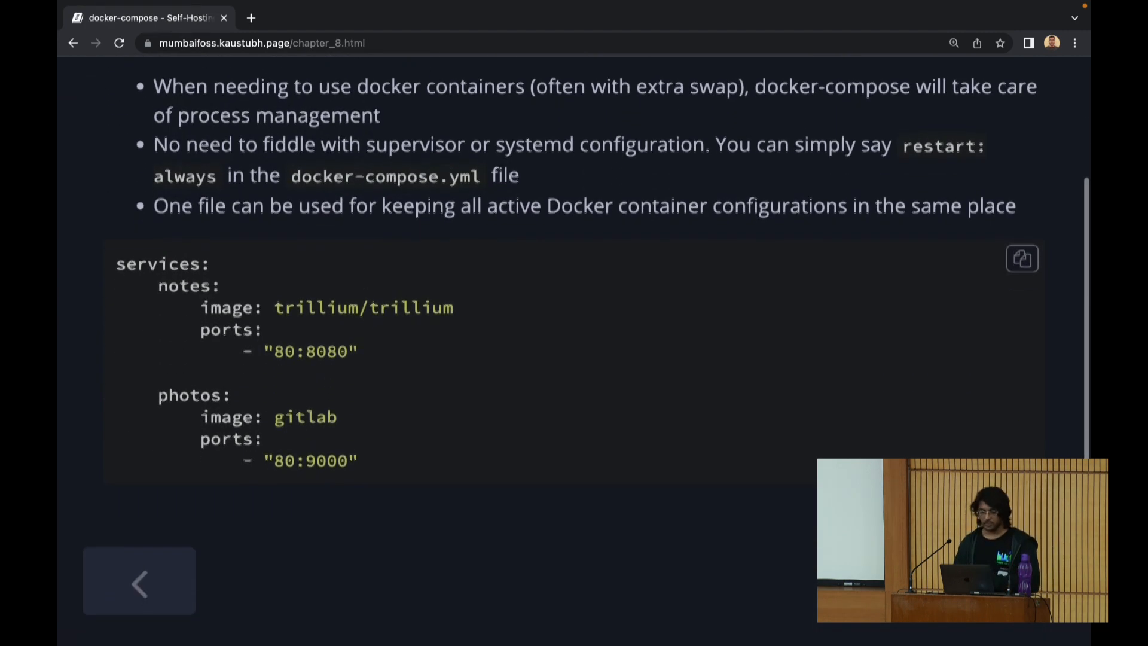
Scroll the docker-compose slide up to show its full heading and services example.
{"action": "scroll", "scroll_direction": "up", "scroll_amount": 3}
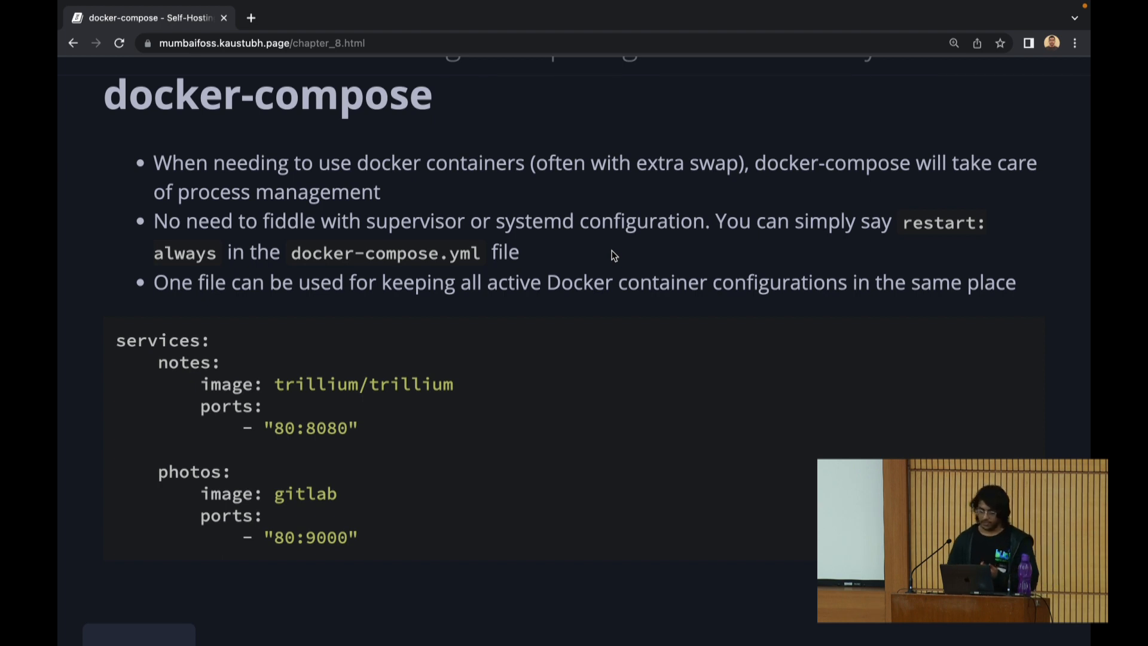
{"action": "mouse_move", "coordinate": [867, 269]}
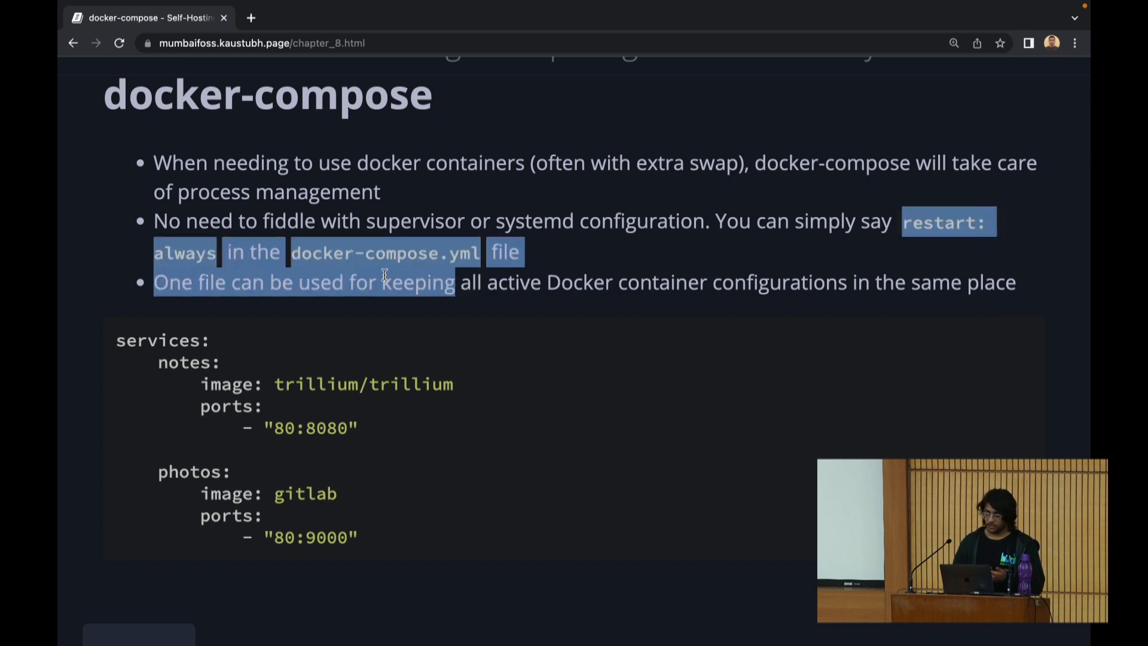
{"action": "left_click", "coordinate": [194, 244]}
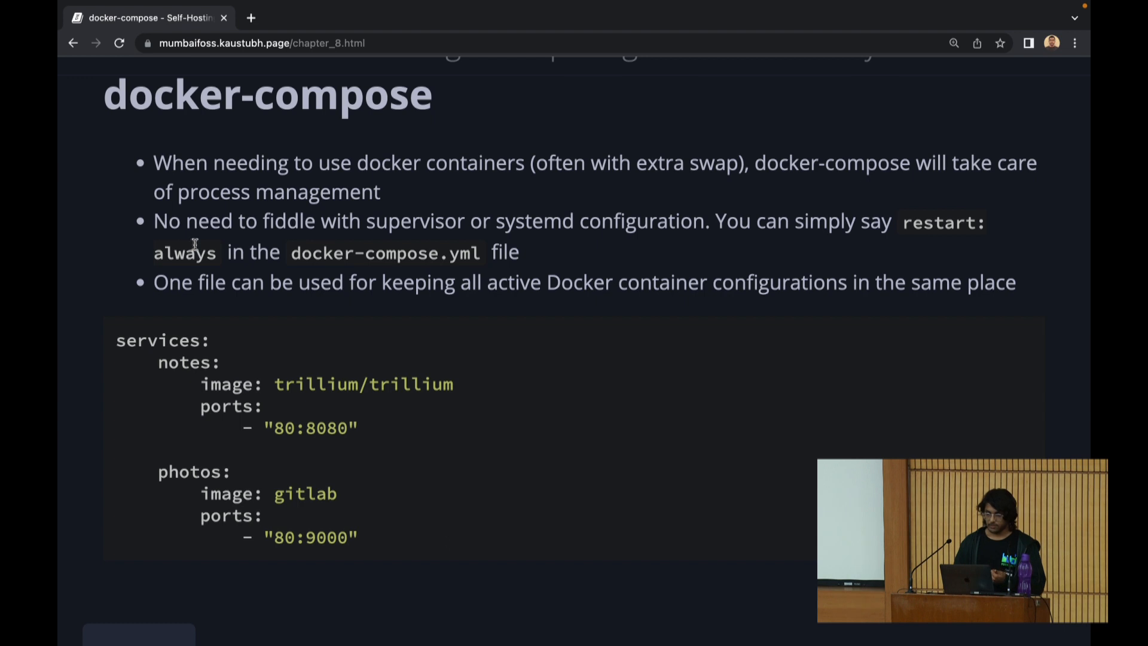
{"action": "mouse_move", "coordinate": [289, 259]}
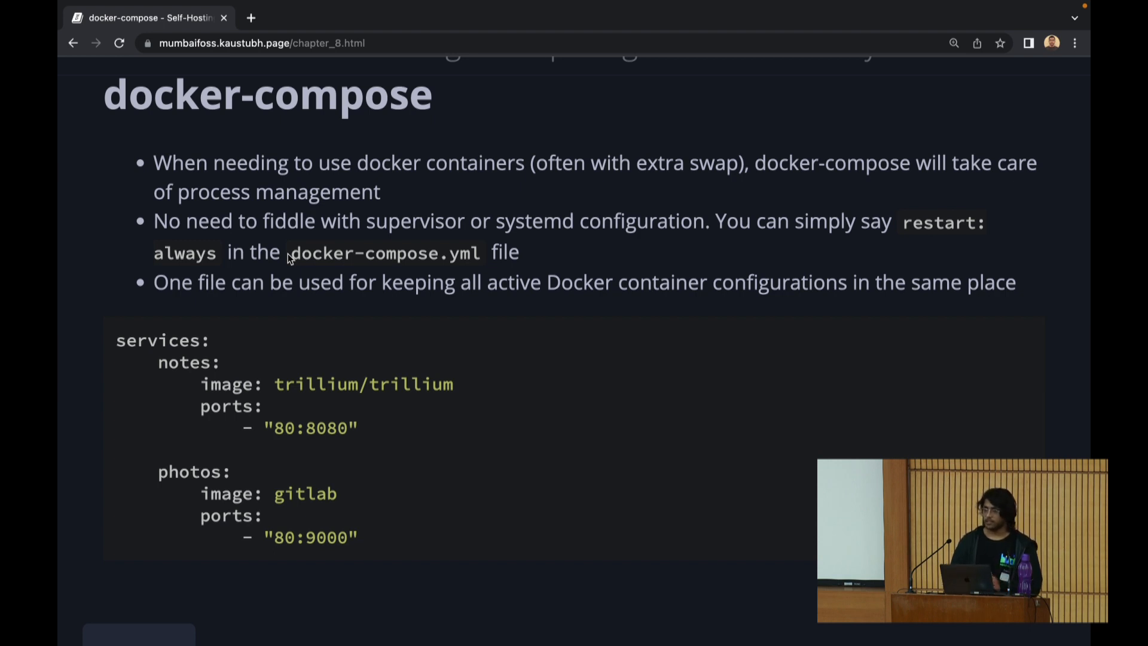
{"action": "scroll", "scroll_direction": "down", "scroll_amount": 3}
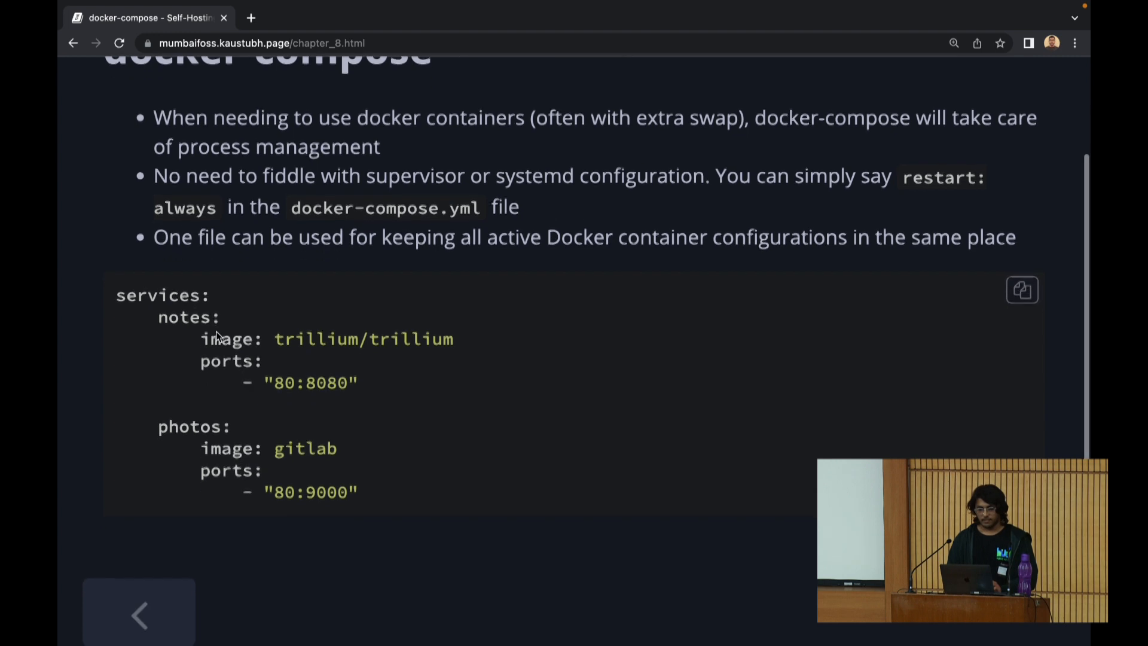
{"action": "scroll", "scroll_direction": "up", "scroll_amount": 3}
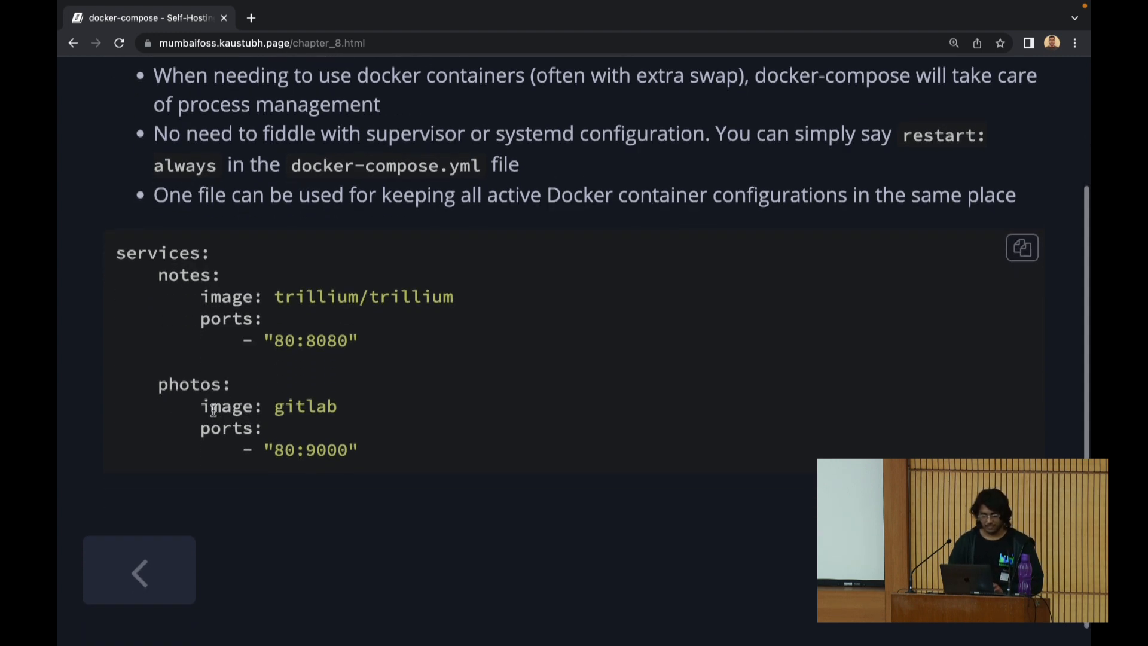
{"action": "scroll", "scroll_direction": "up", "scroll_amount": 3}
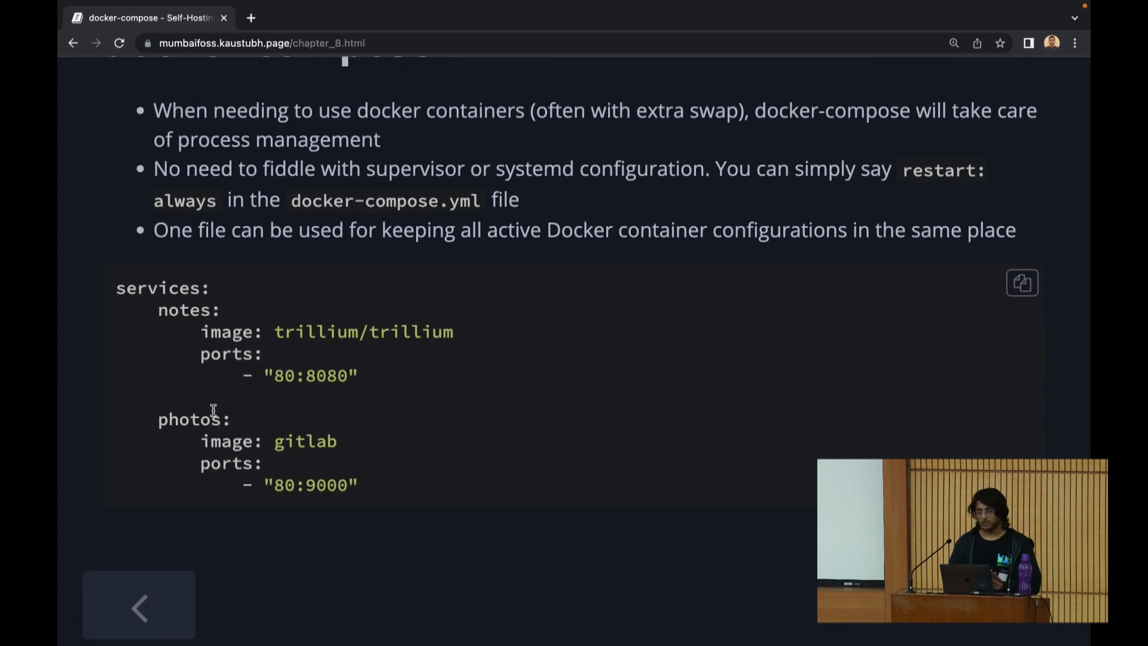